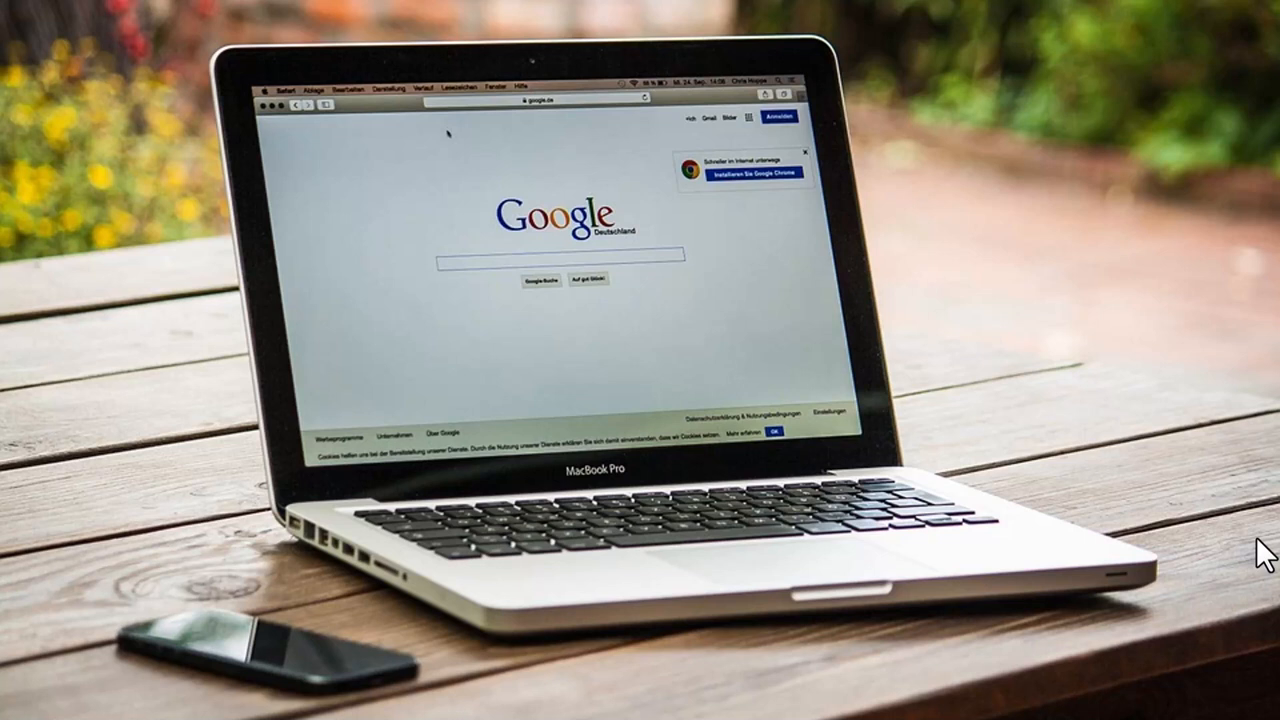
mouse_move(1036, 384)
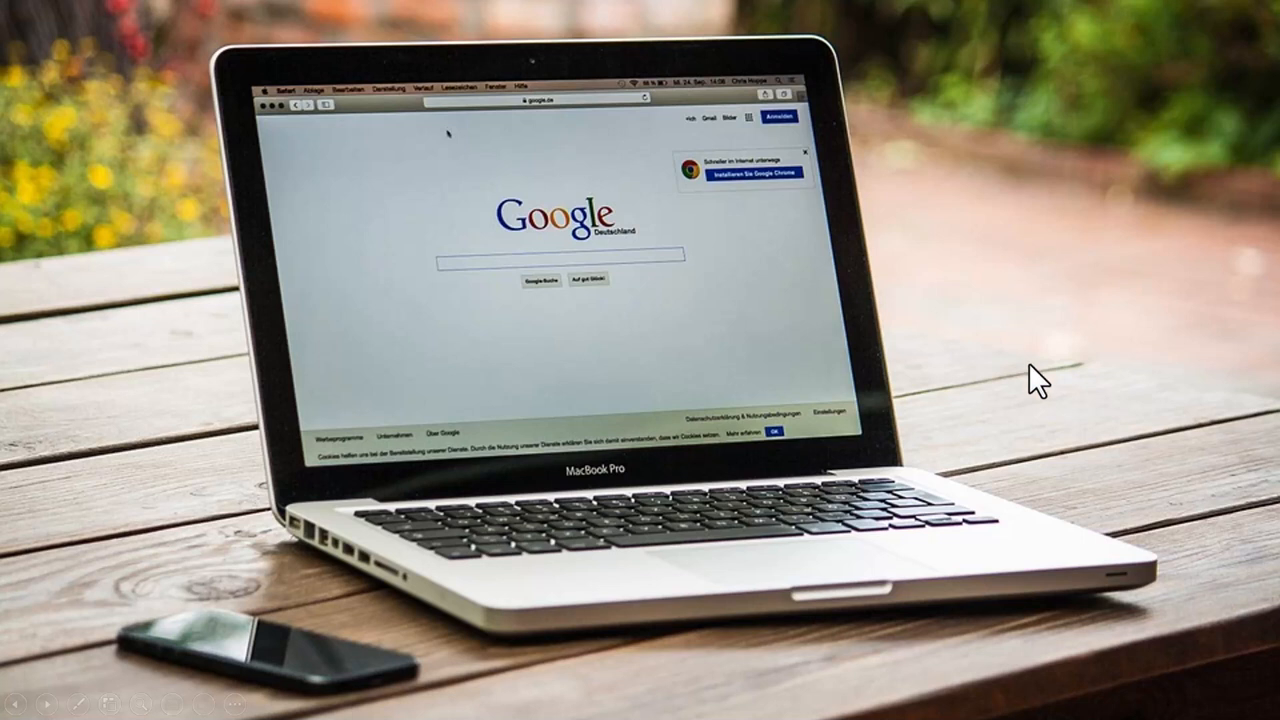
mouse_move(312, 128)
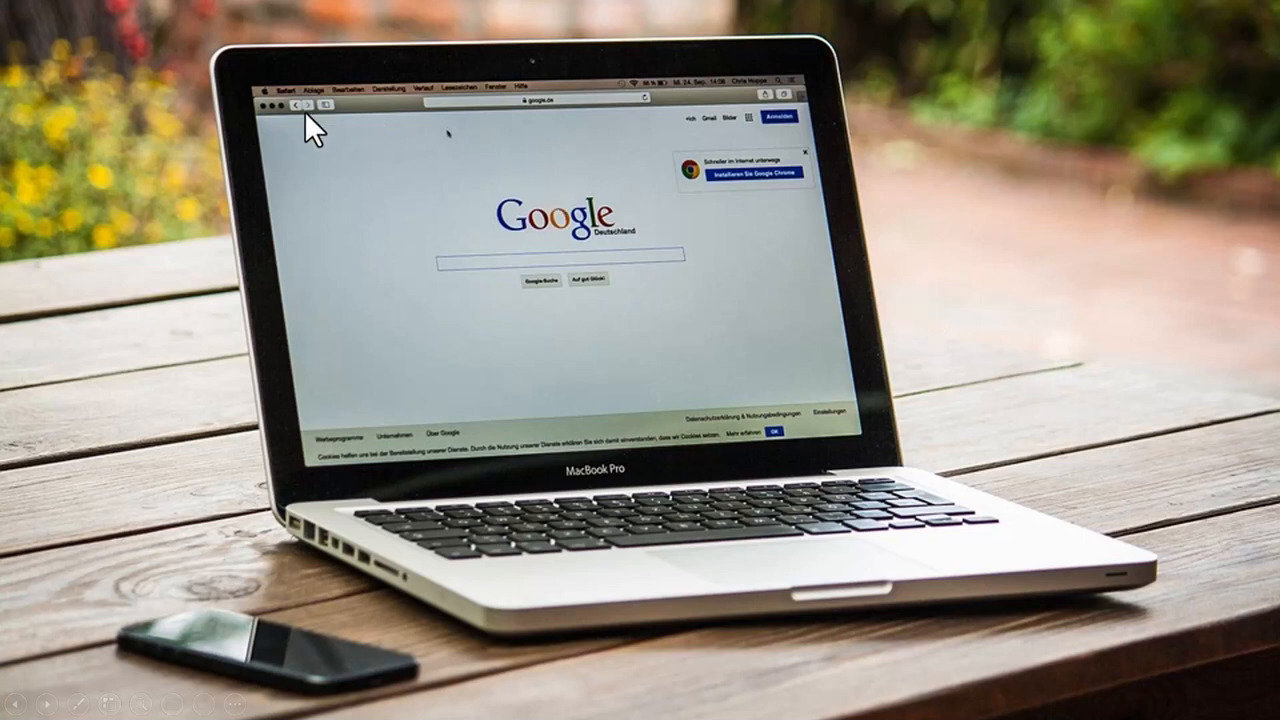
mouse_move(790, 190)
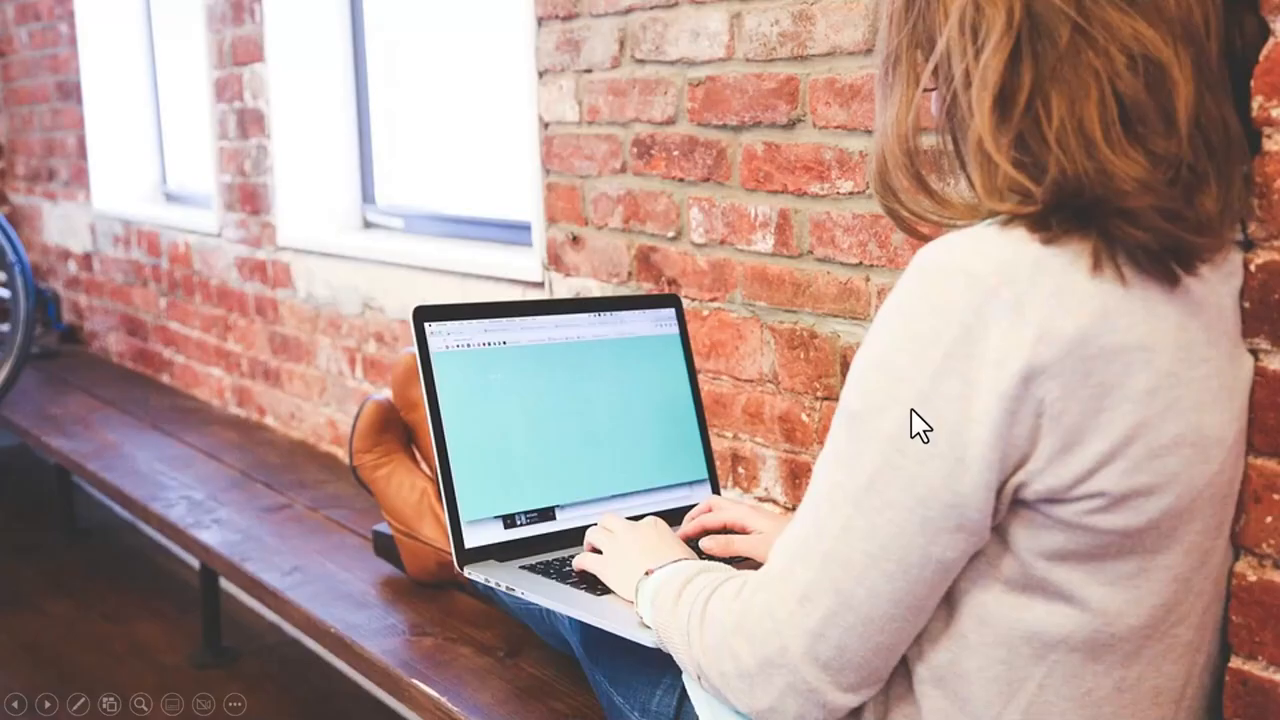
mouse_move(470, 444)
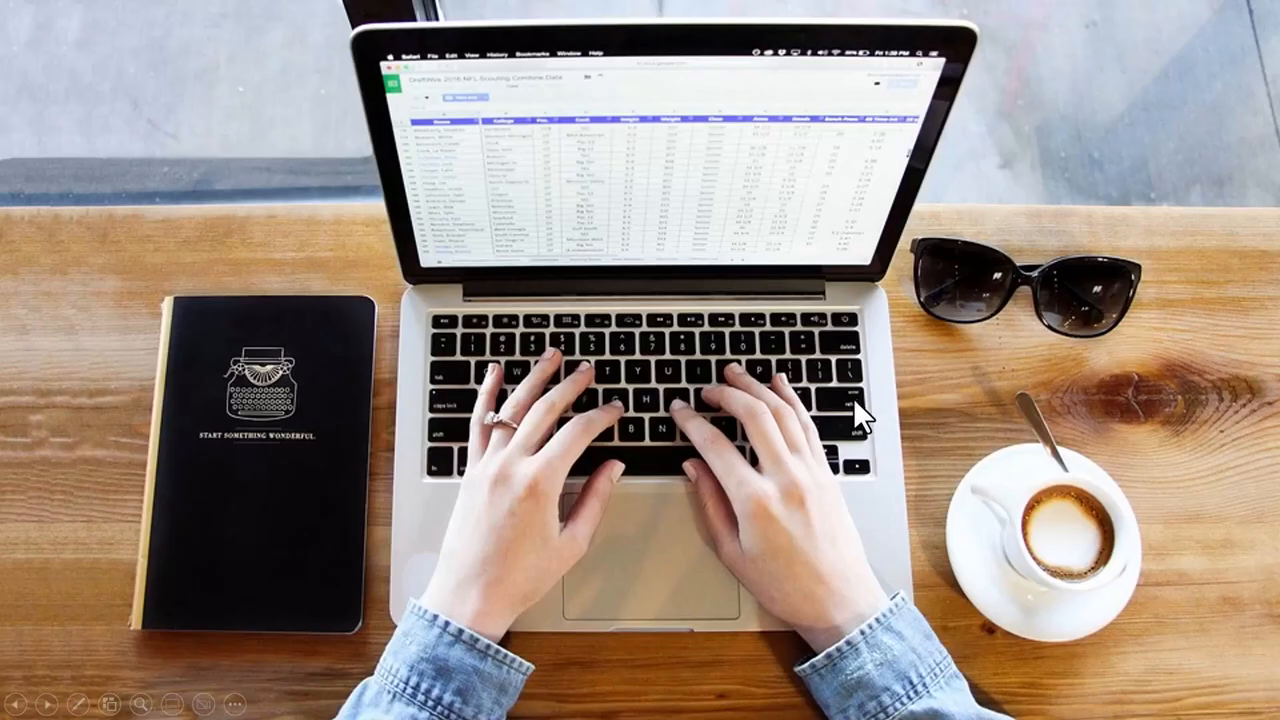
mouse_move(730, 180)
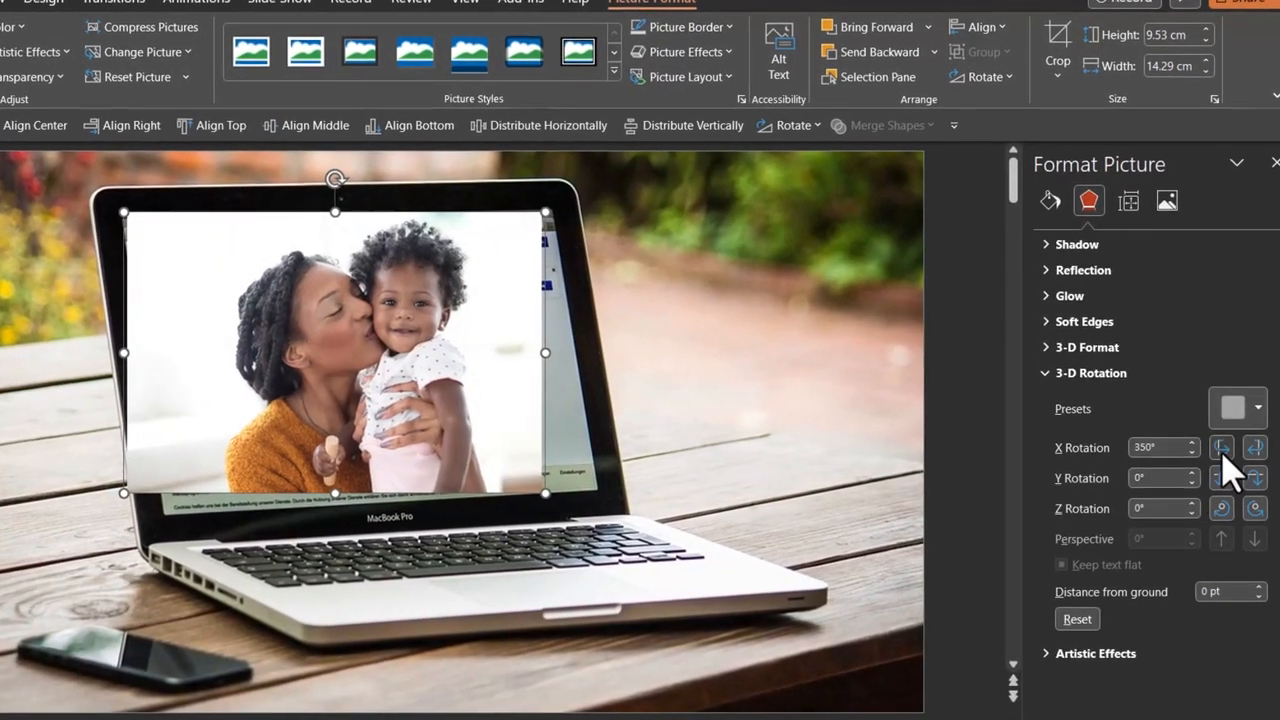
- Nudge the photo's X and Y 3-D rotation so it angles into the laptop screen
left_click(1220, 440)
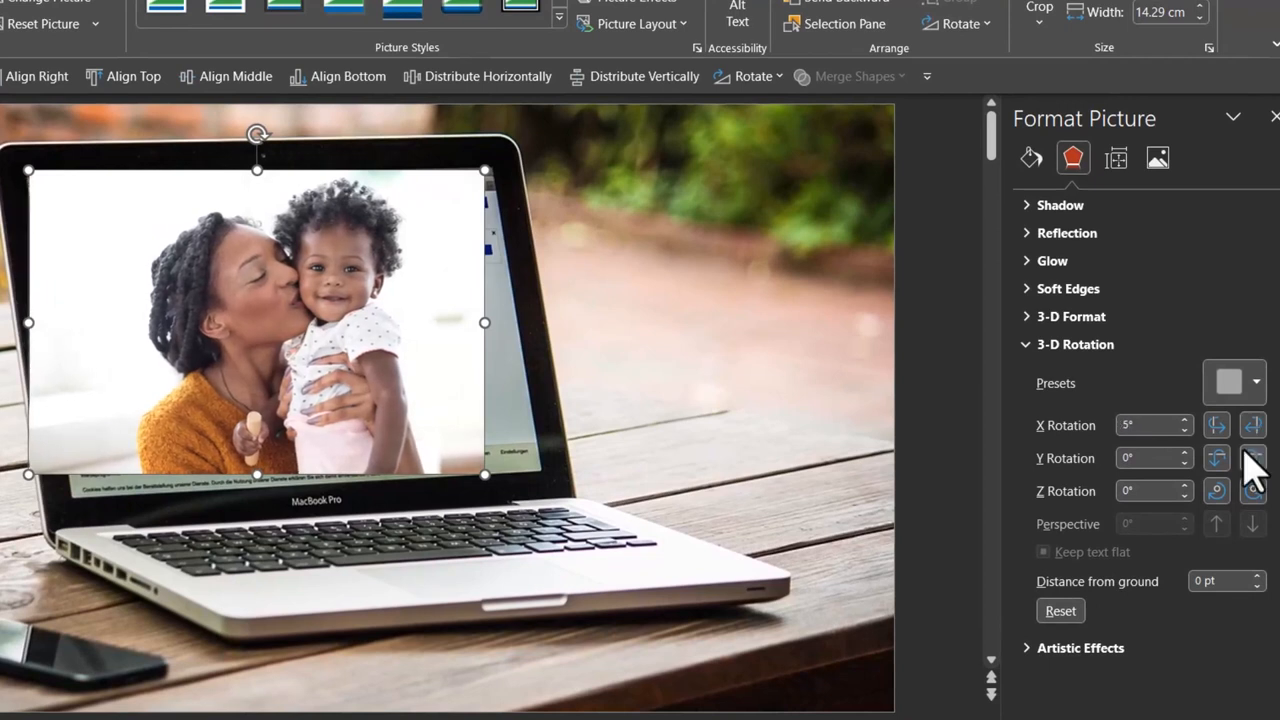
left_click(1252, 452)
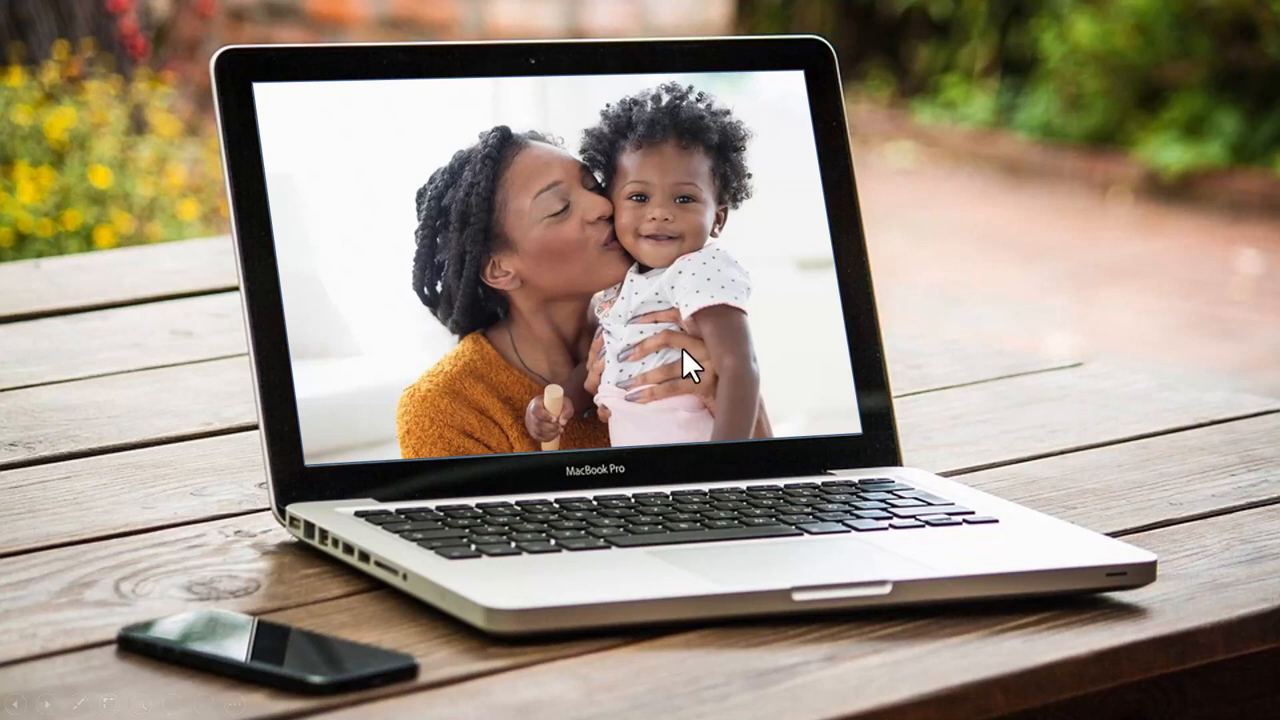
mouse_move(692, 344)
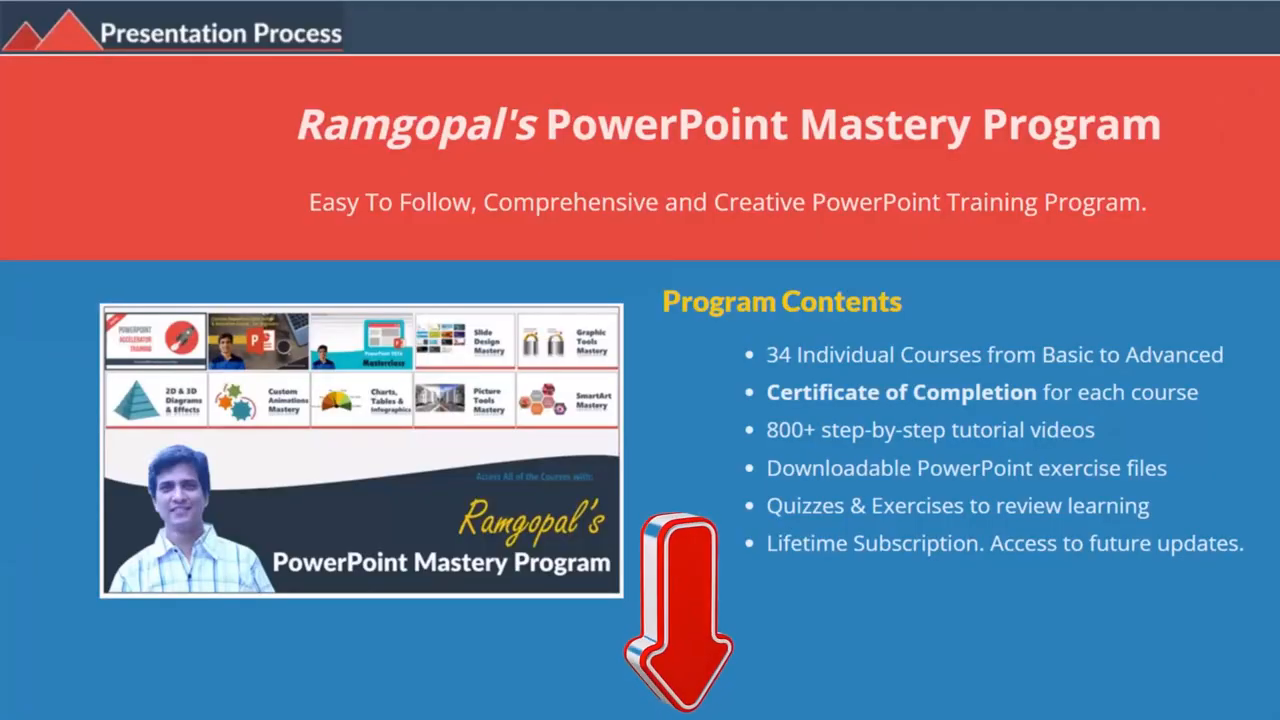
- Insert the mother-and-baby stock photo onto the laptop slide
left_click(132, 96)
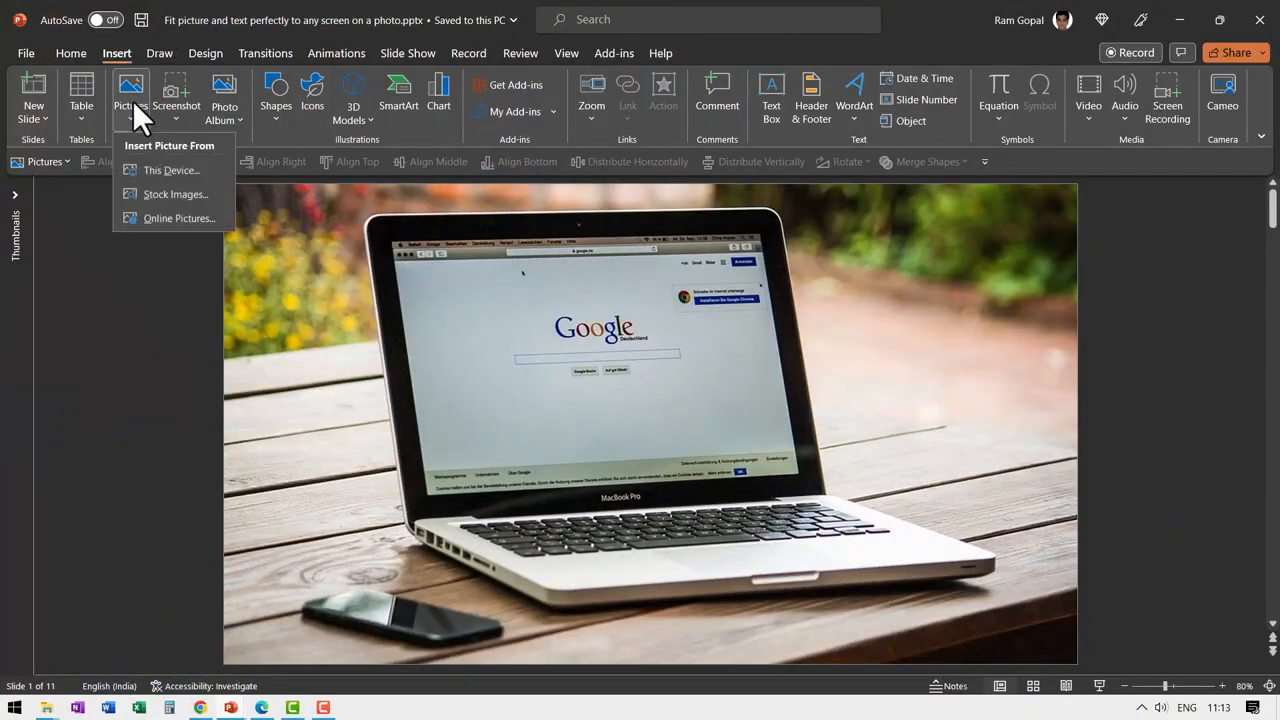
left_click(176, 194)
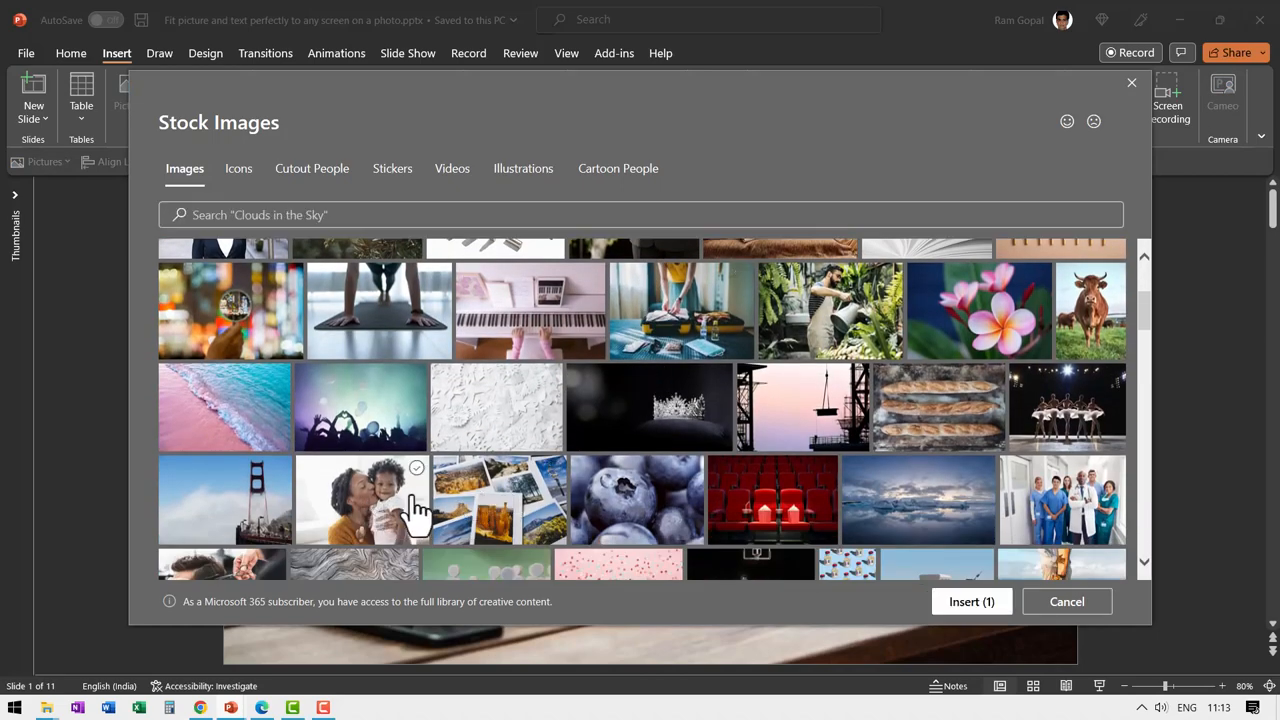
left_click(972, 600)
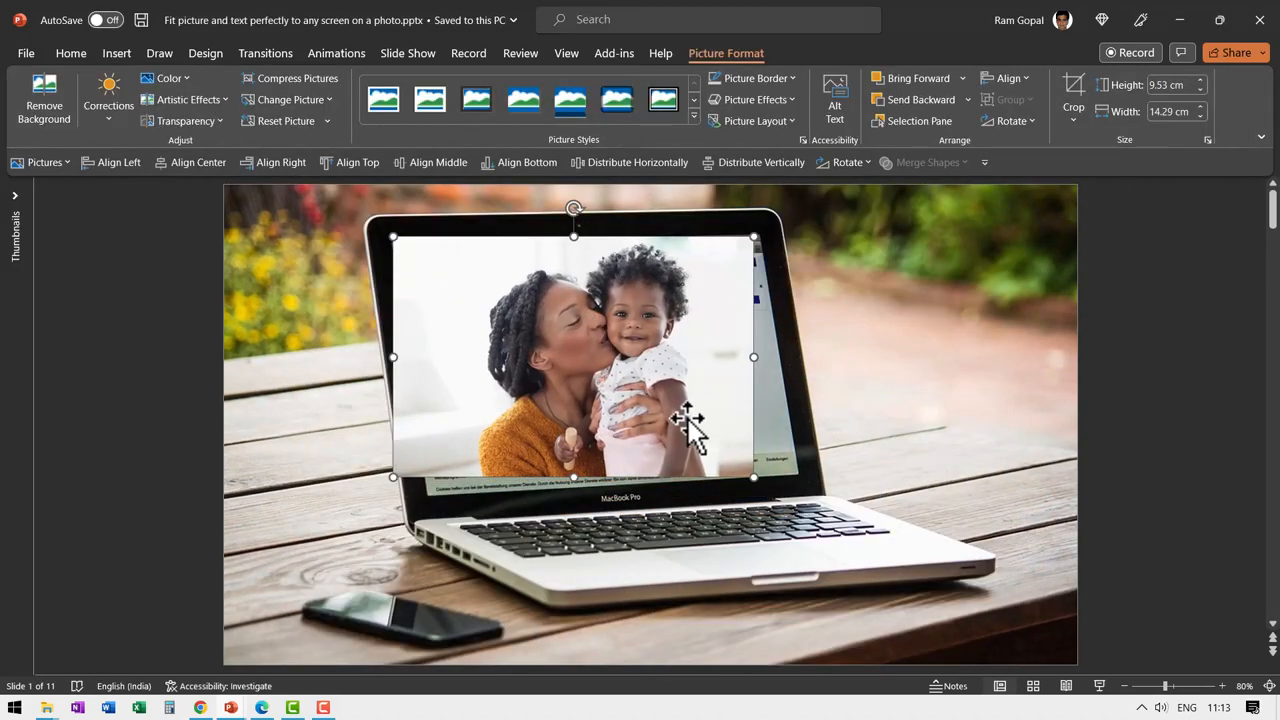
- Try X and Z rotations in Format Picture, then reset the photo to the No Rotation preset
right_click(684, 424)
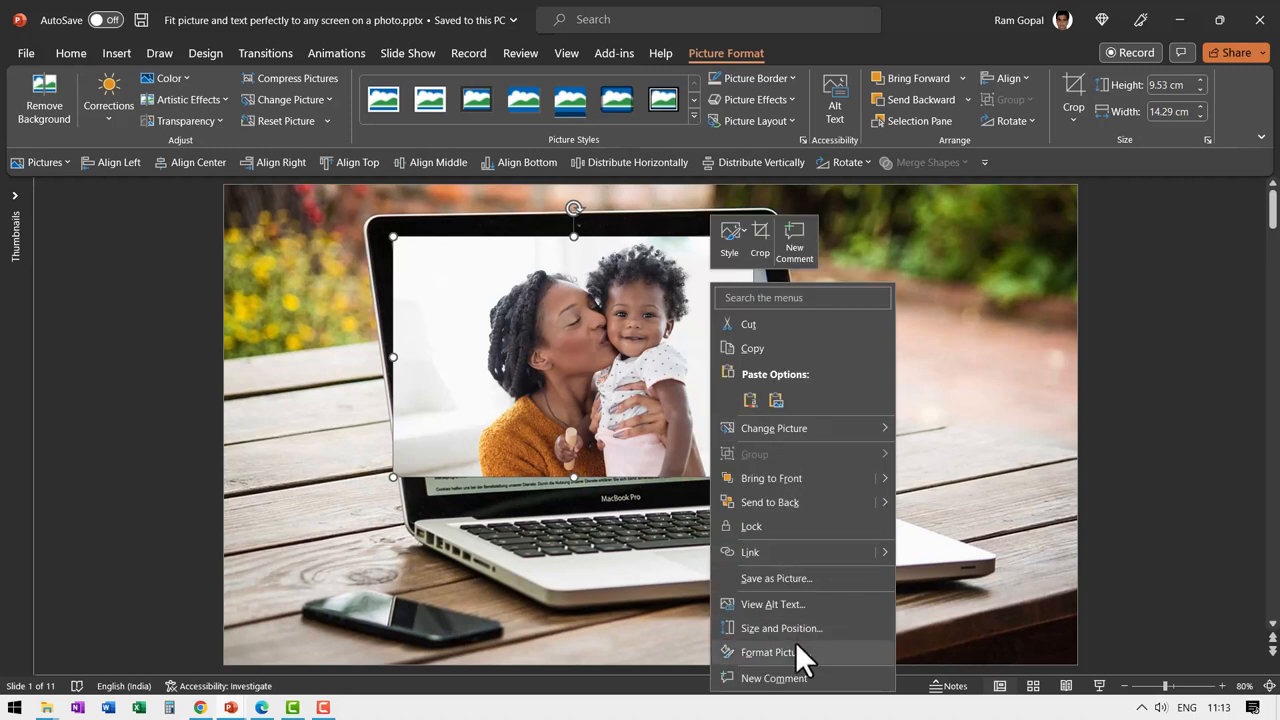
left_click(768, 652)
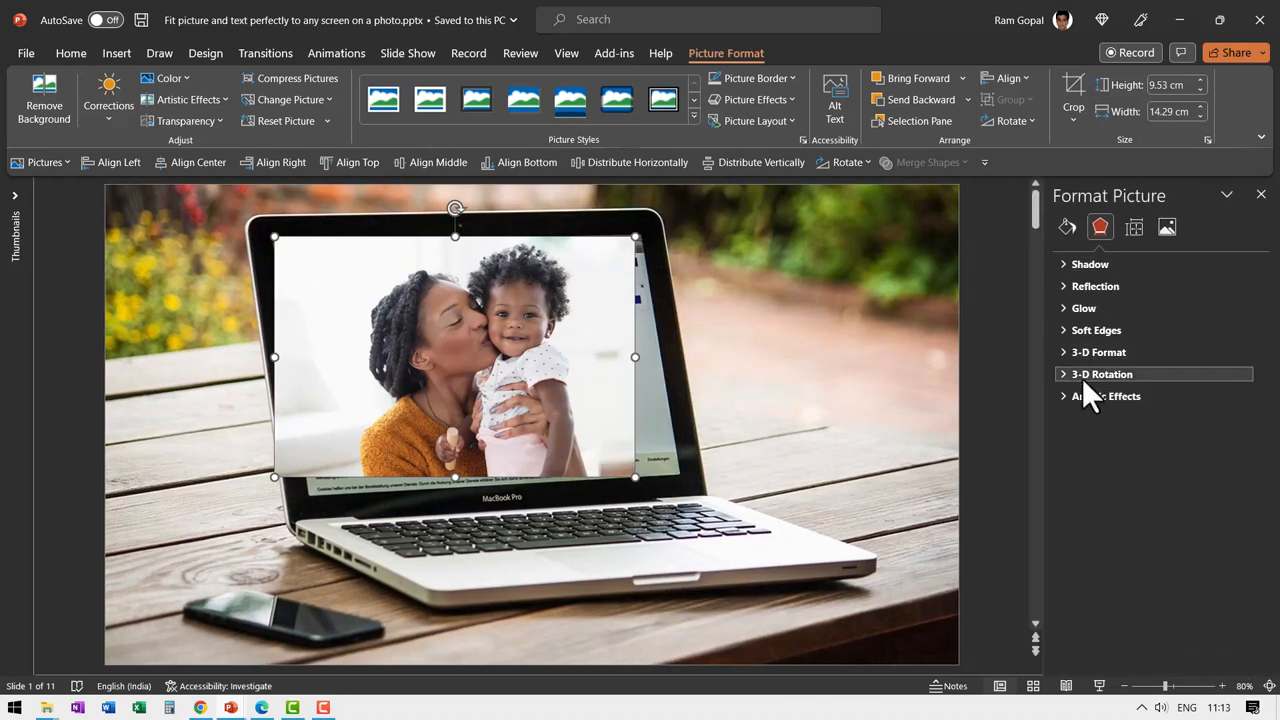
left_click(1100, 374)
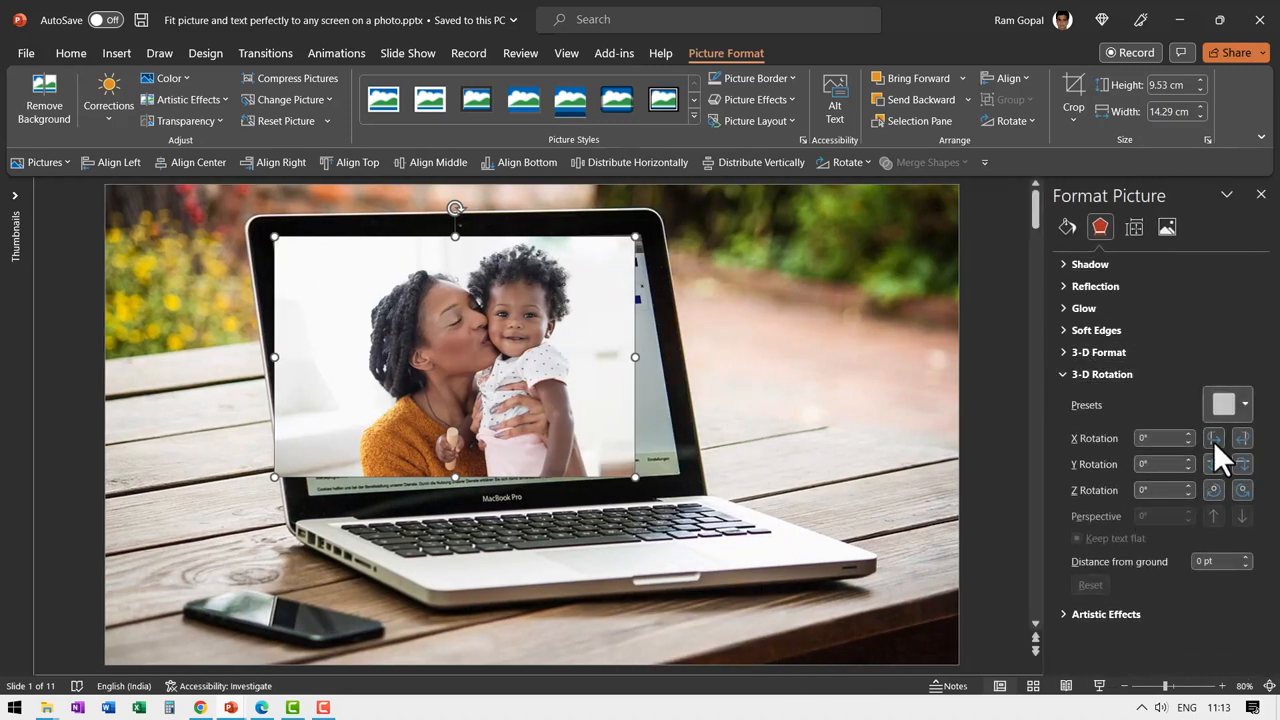
left_click(1214, 444)
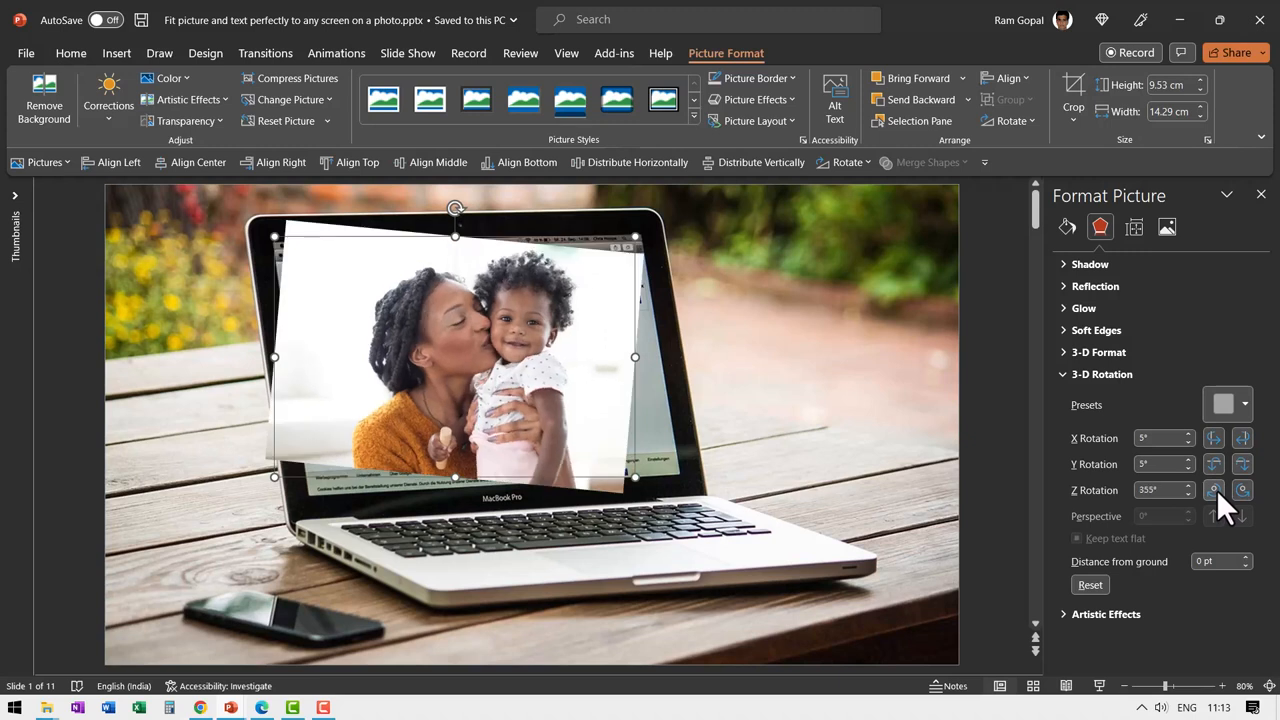
left_click(1244, 496)
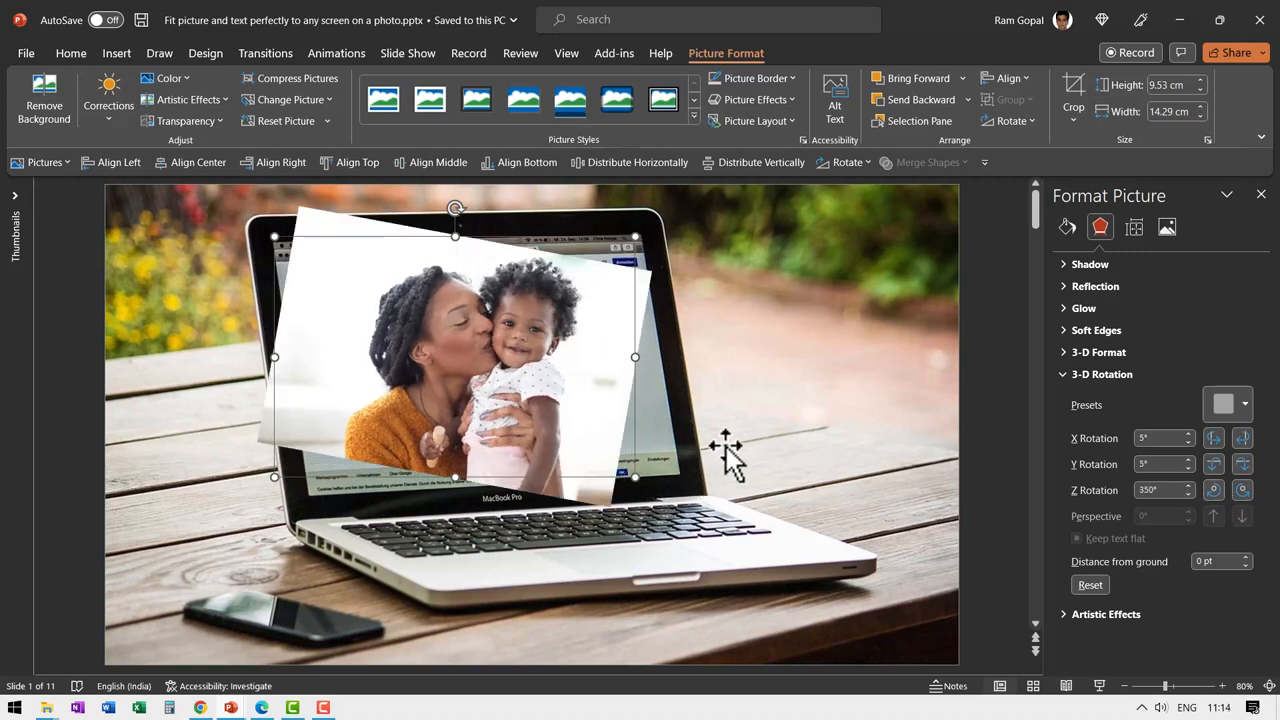
mouse_move(1088, 412)
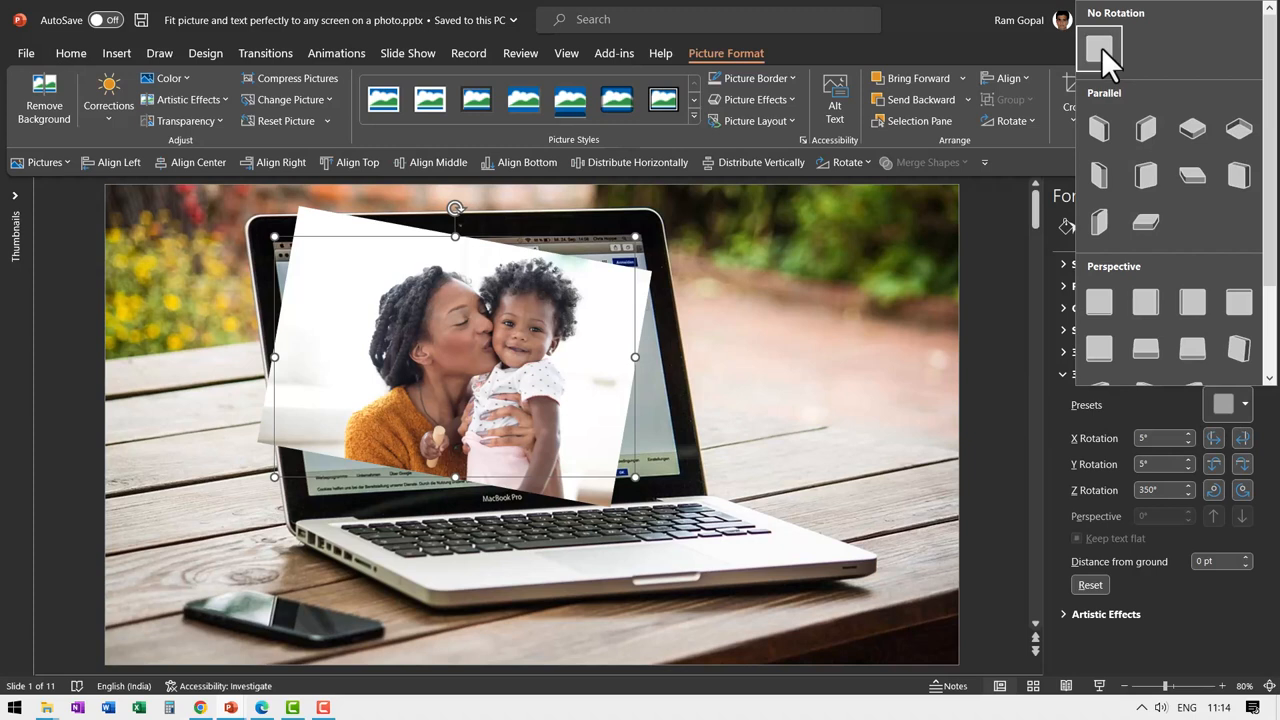
left_click(1100, 50)
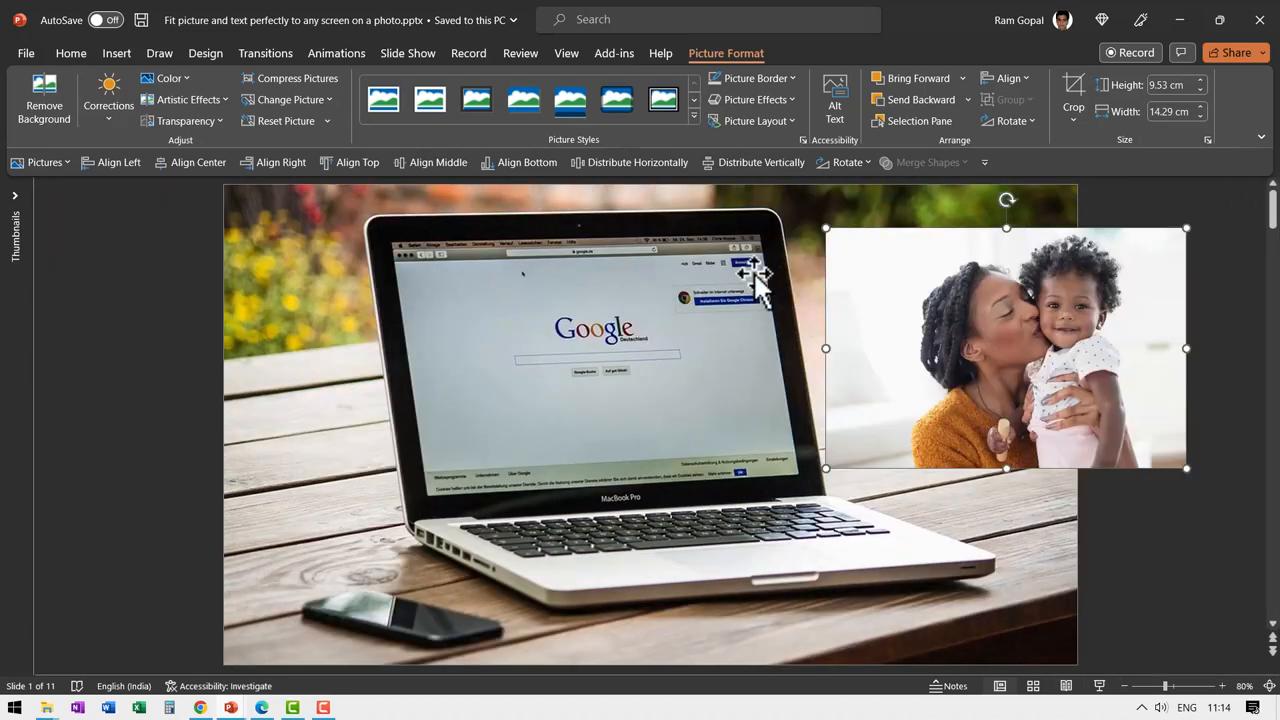
mouse_move(416, 280)
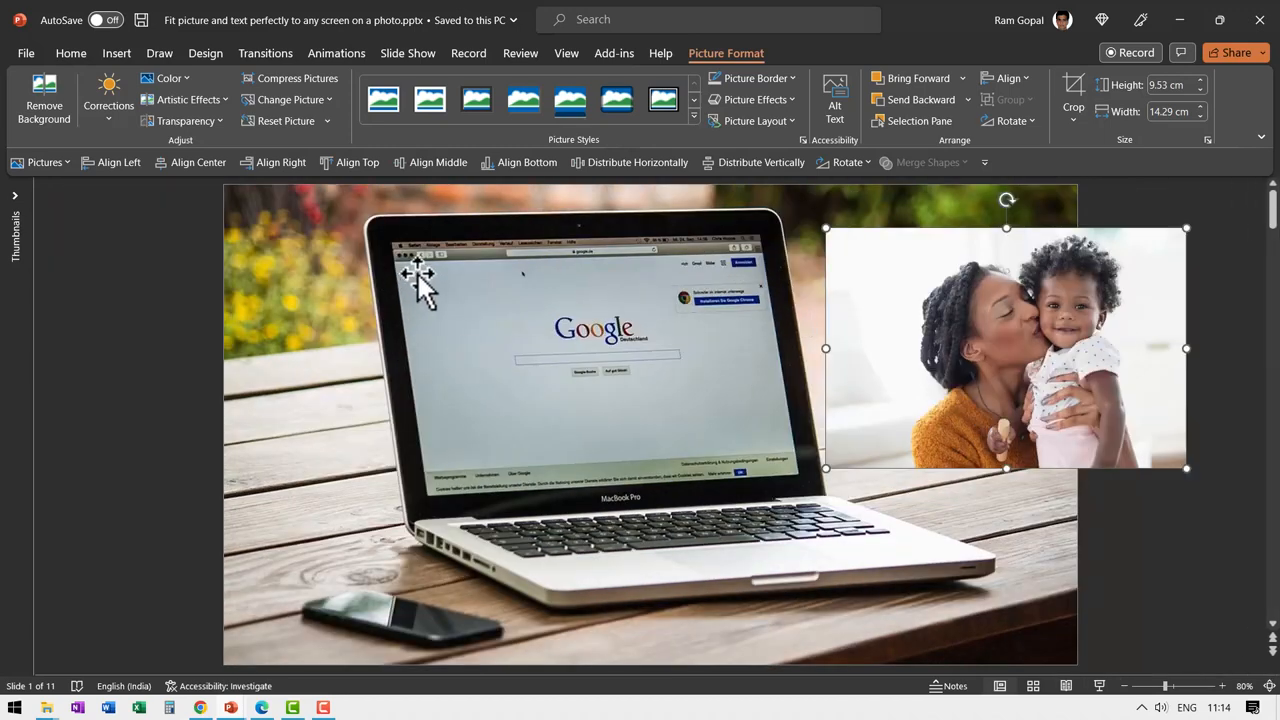
mouse_move(770, 490)
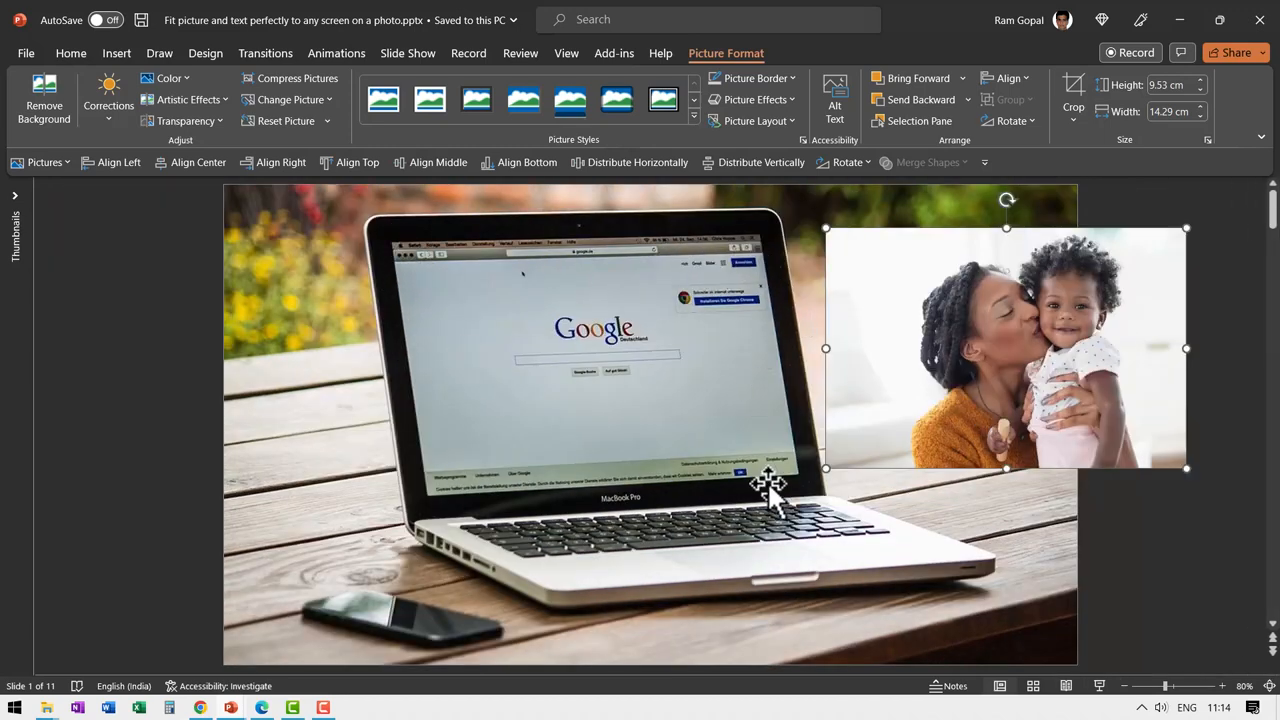
- Bring up the full shapes gallery to start a Freeform: Shape over the laptop screen
left_click(72, 52)
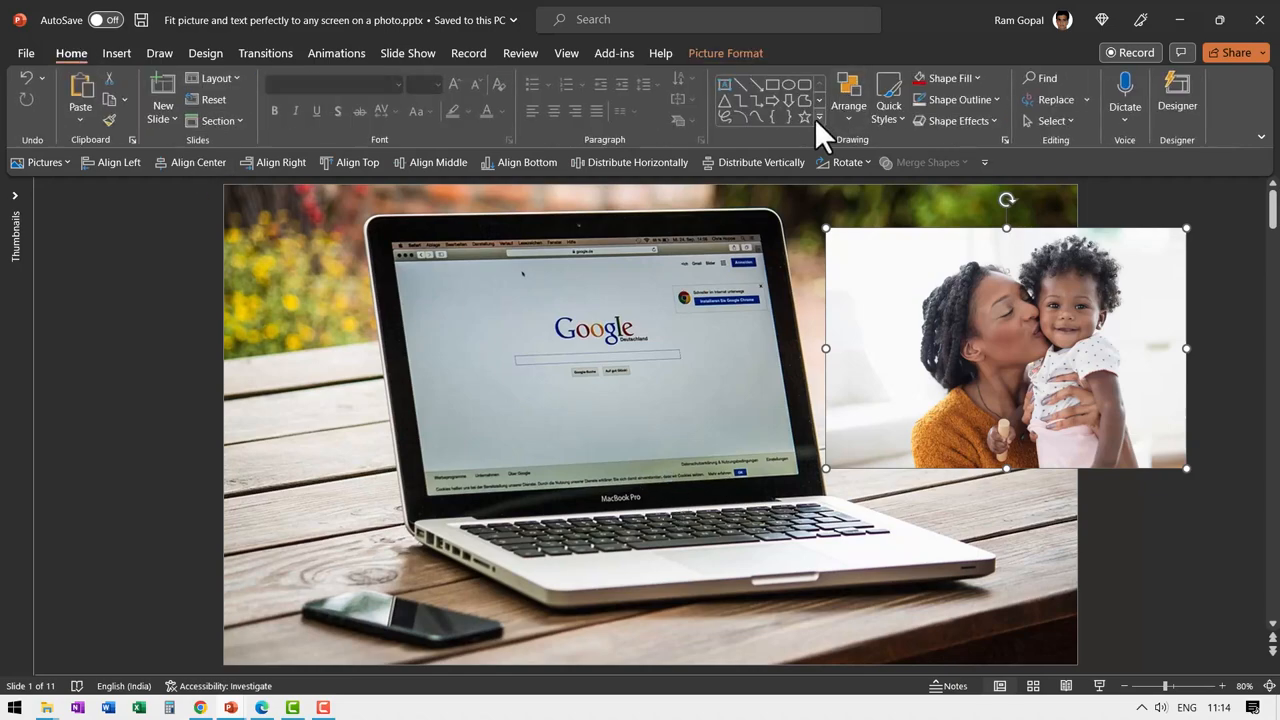
left_click(820, 124)
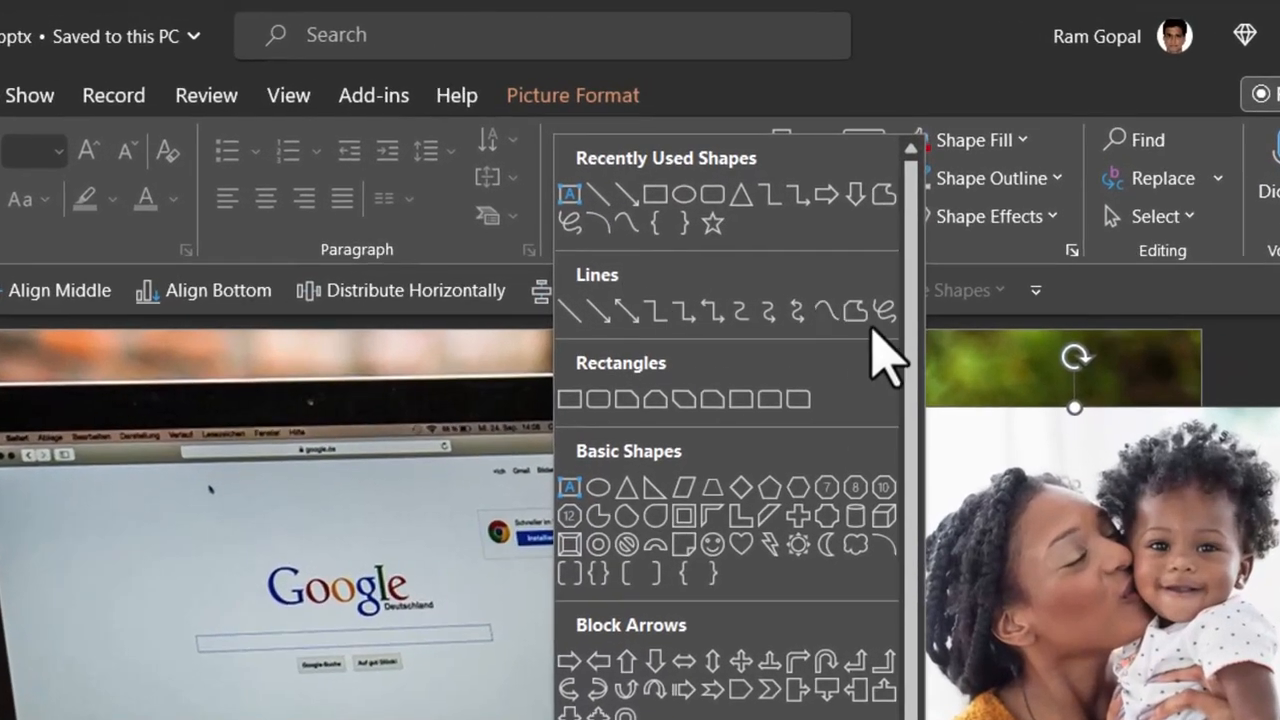
mouse_move(856, 310)
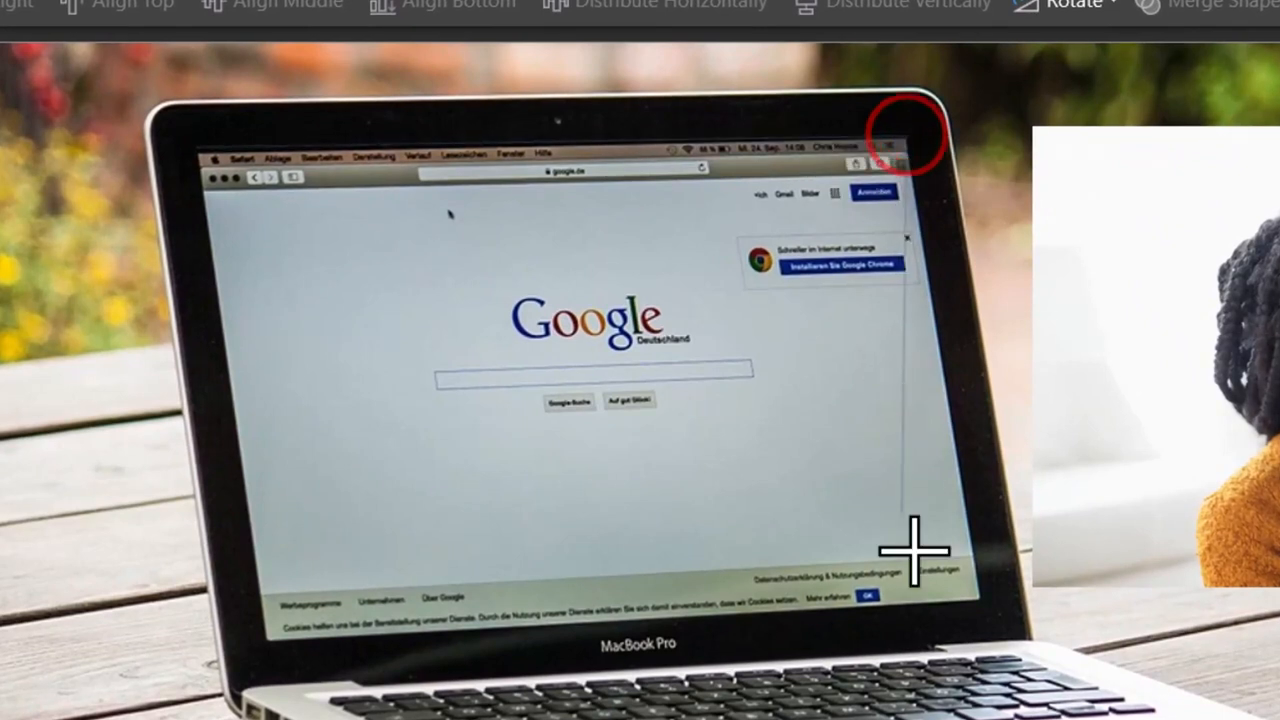
mouse_move(520, 668)
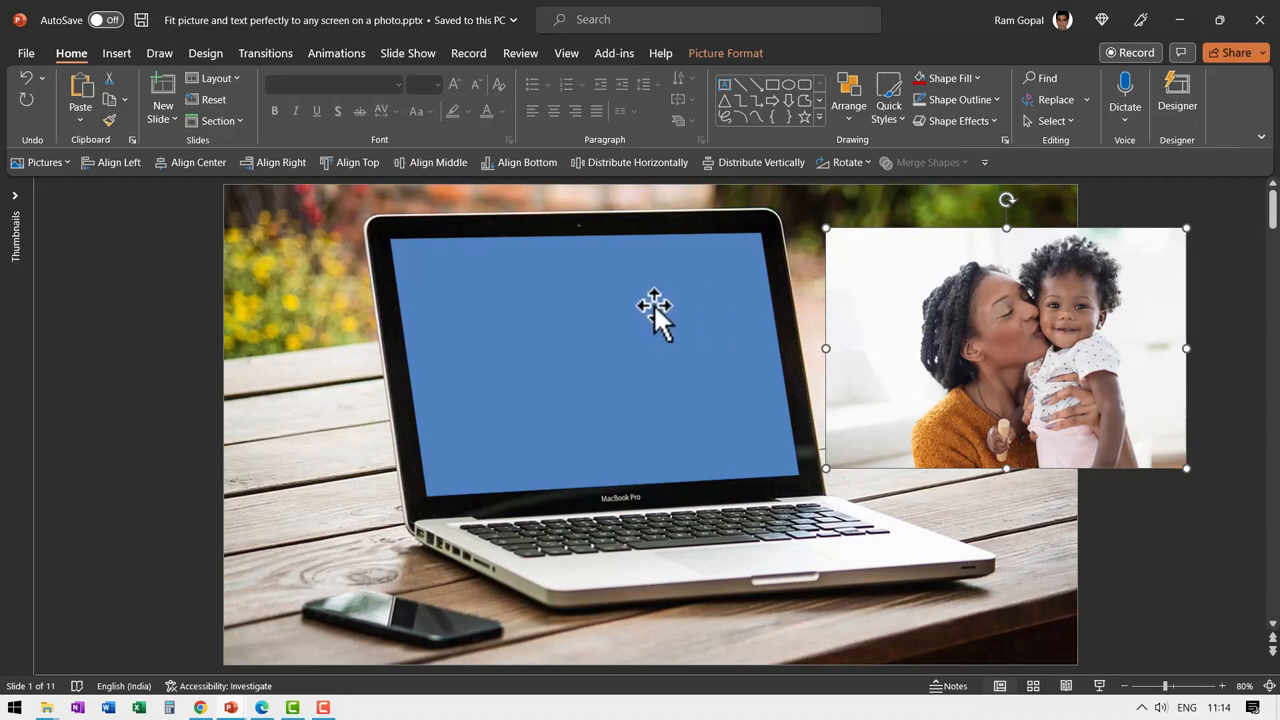
- Give the screen shape a Picture or texture fill from the Clipboard photo
right_click(656, 308)
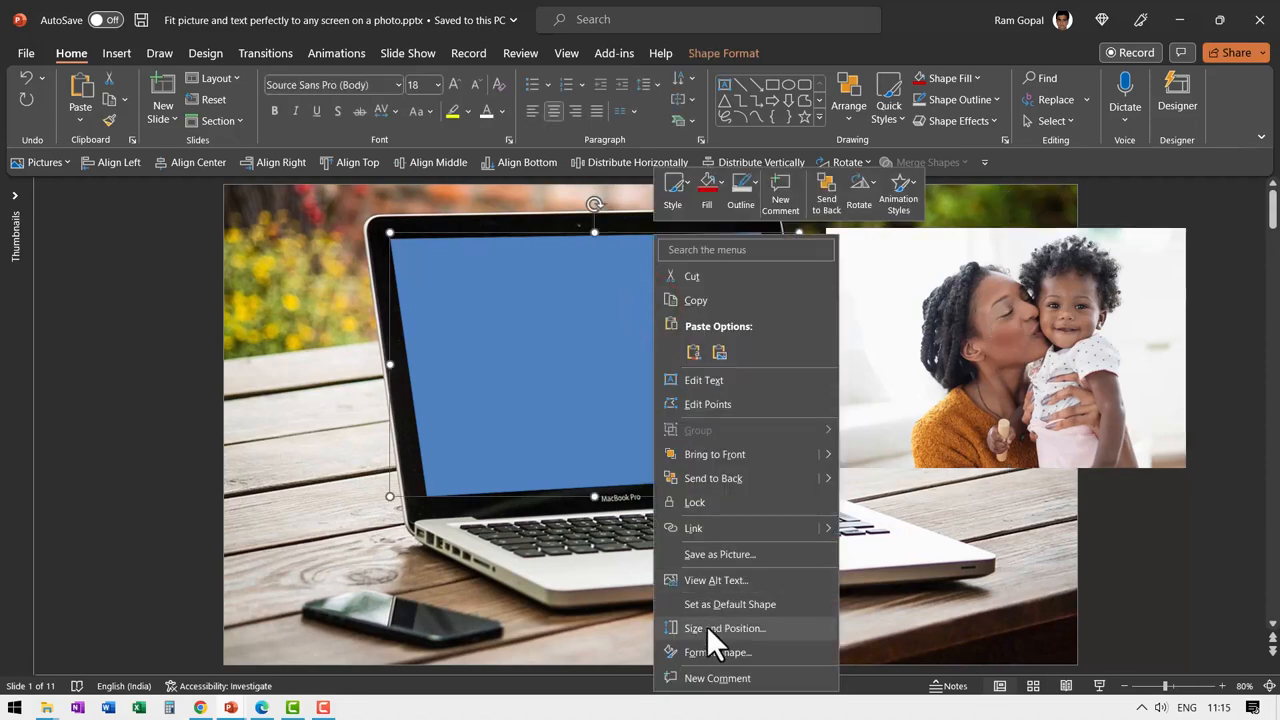
left_click(716, 652)
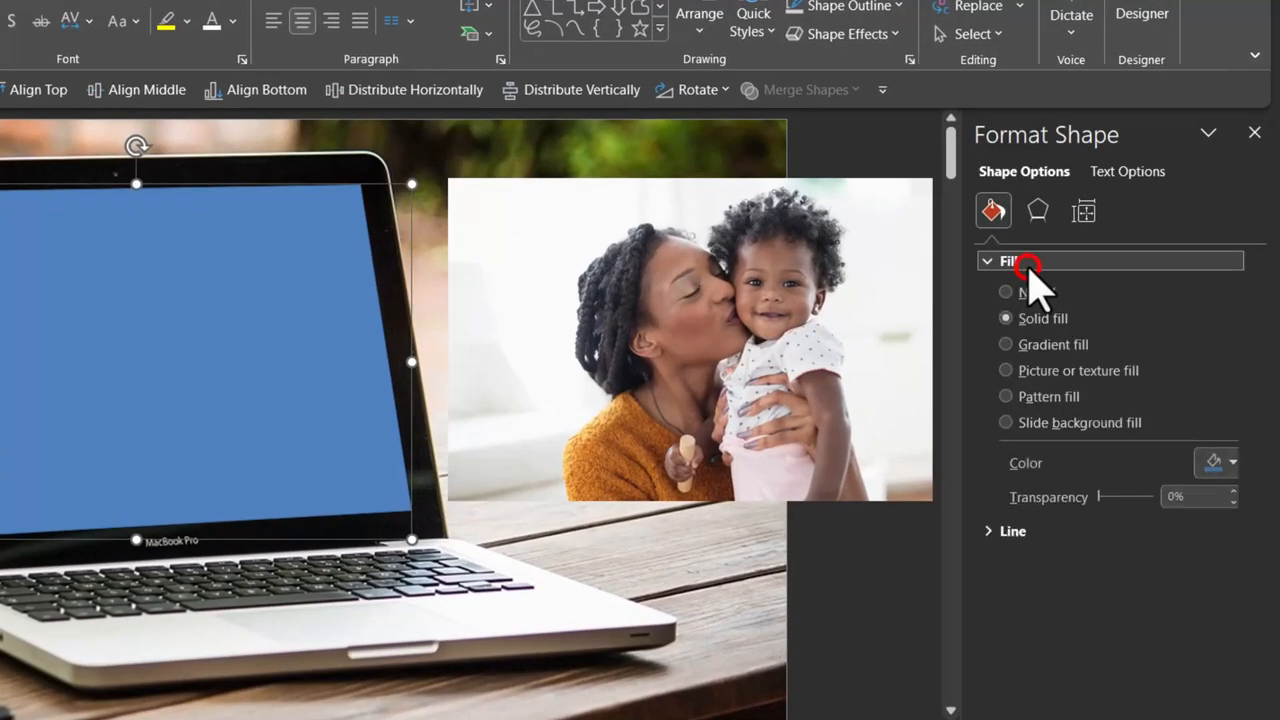
left_click(1006, 374)
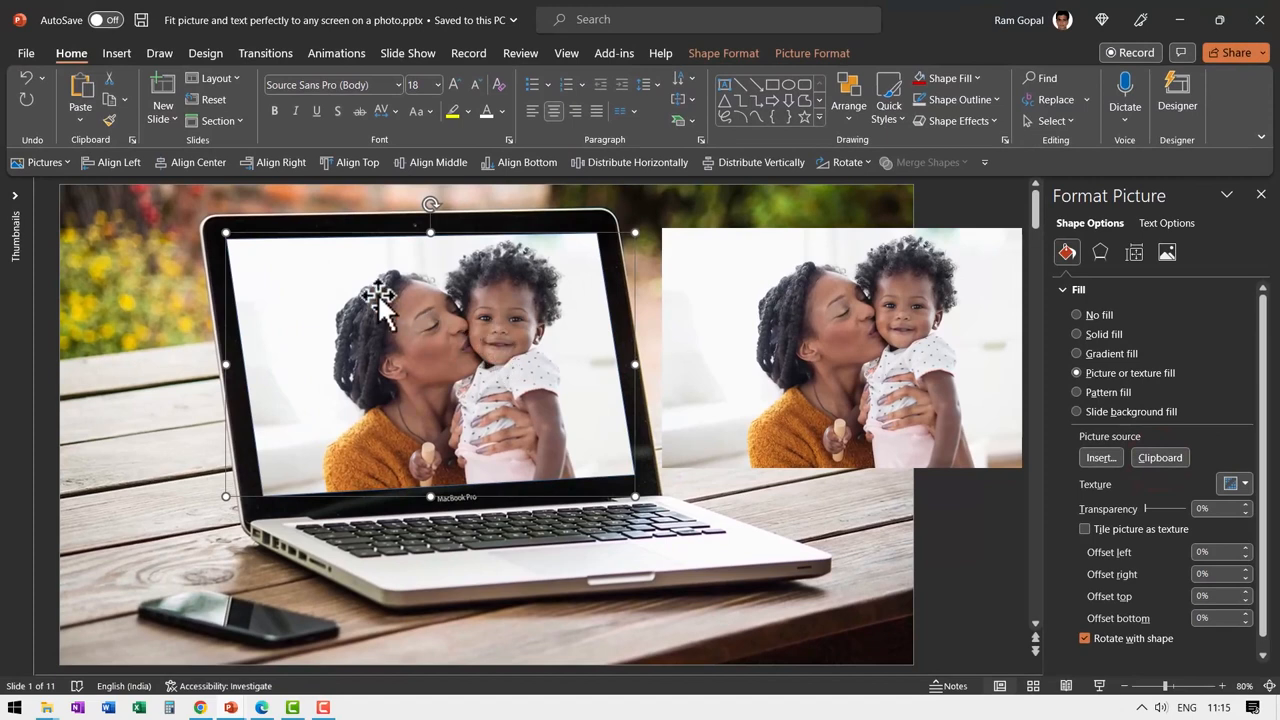
- Set the screen shape's outline to No Outline
left_click(960, 100)
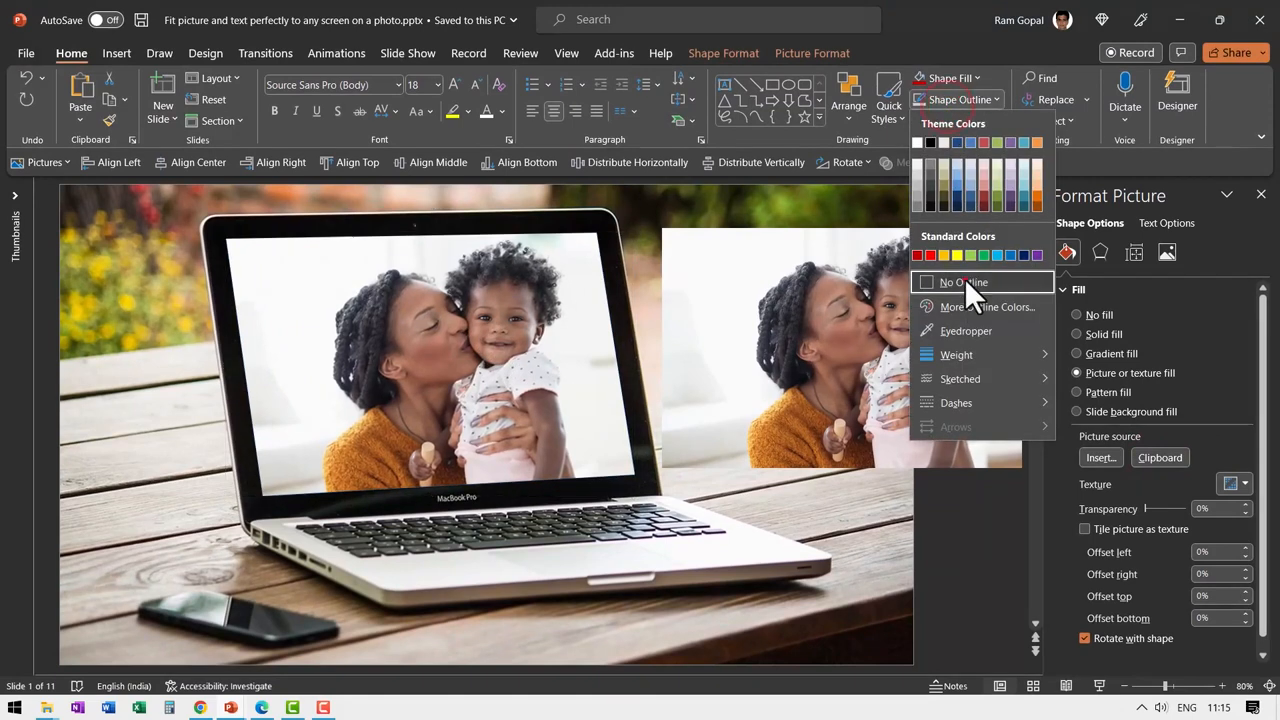
left_click(962, 282)
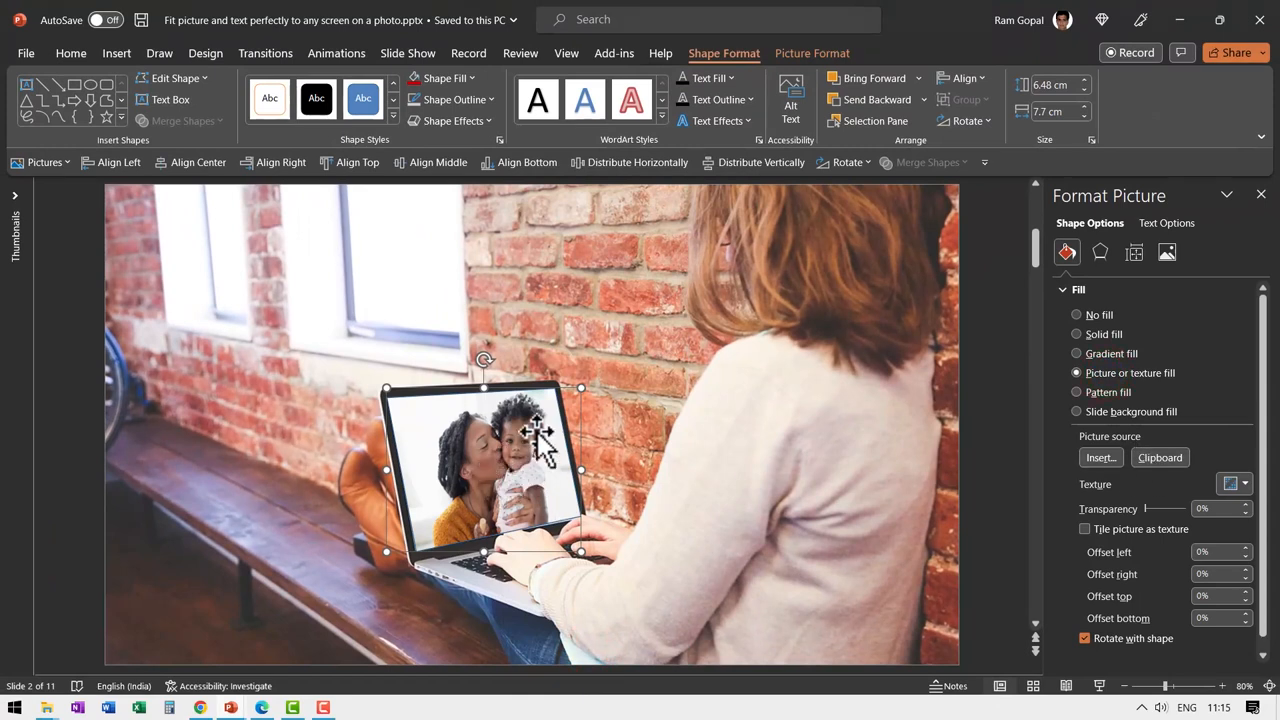
- Set the slide 2 screen shape's outline to No Outline
left_click(464, 100)
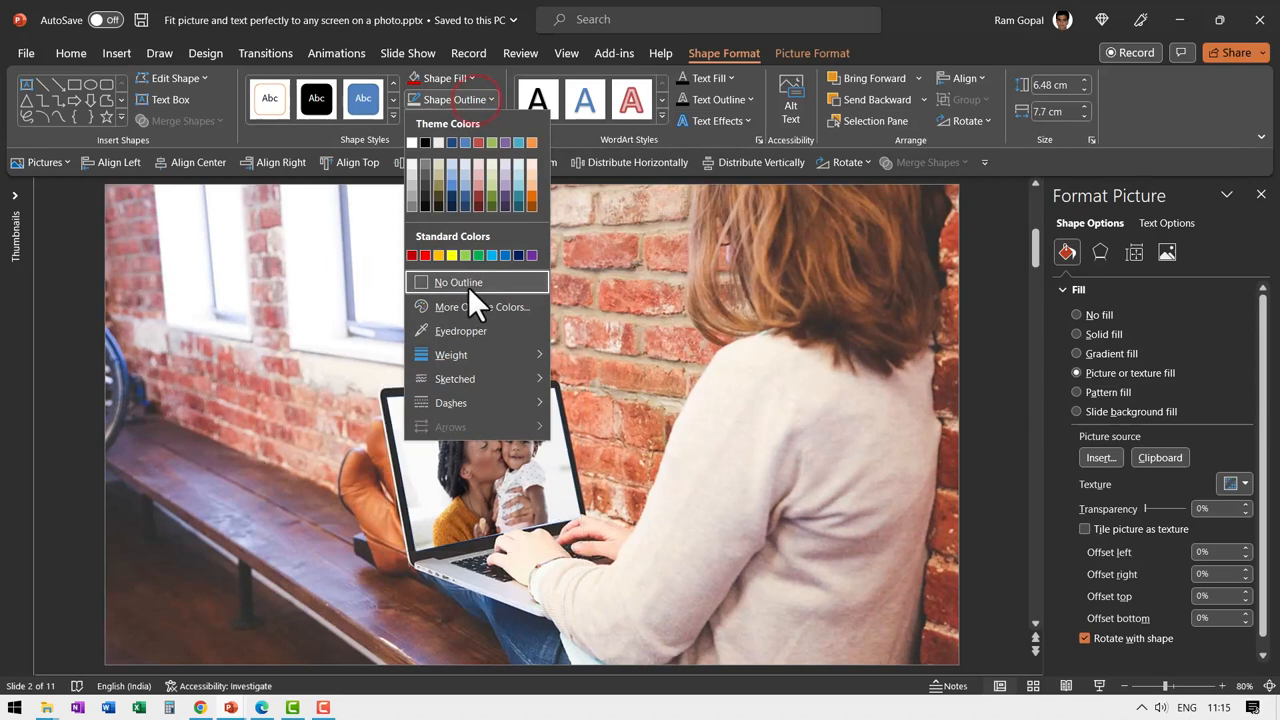
left_click(458, 282)
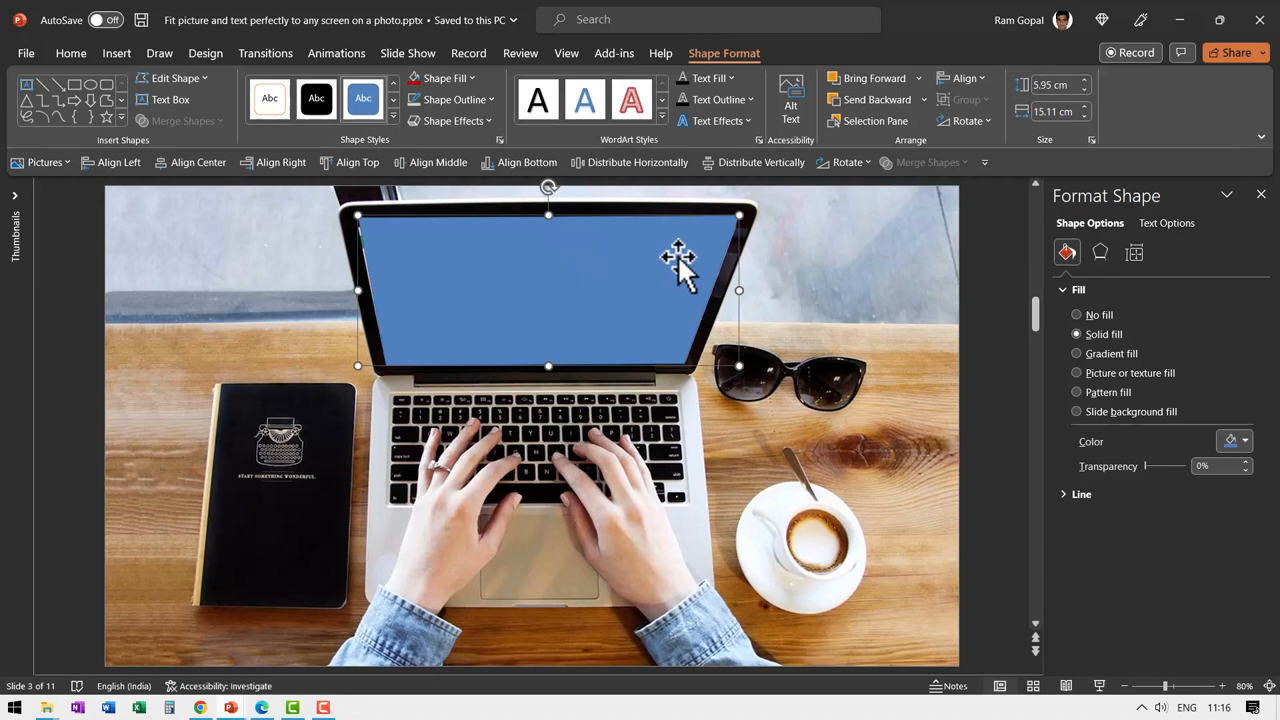
- Fill slide 3's screen shape with the Clipboard photo and deselect to check it
right_click(678, 258)
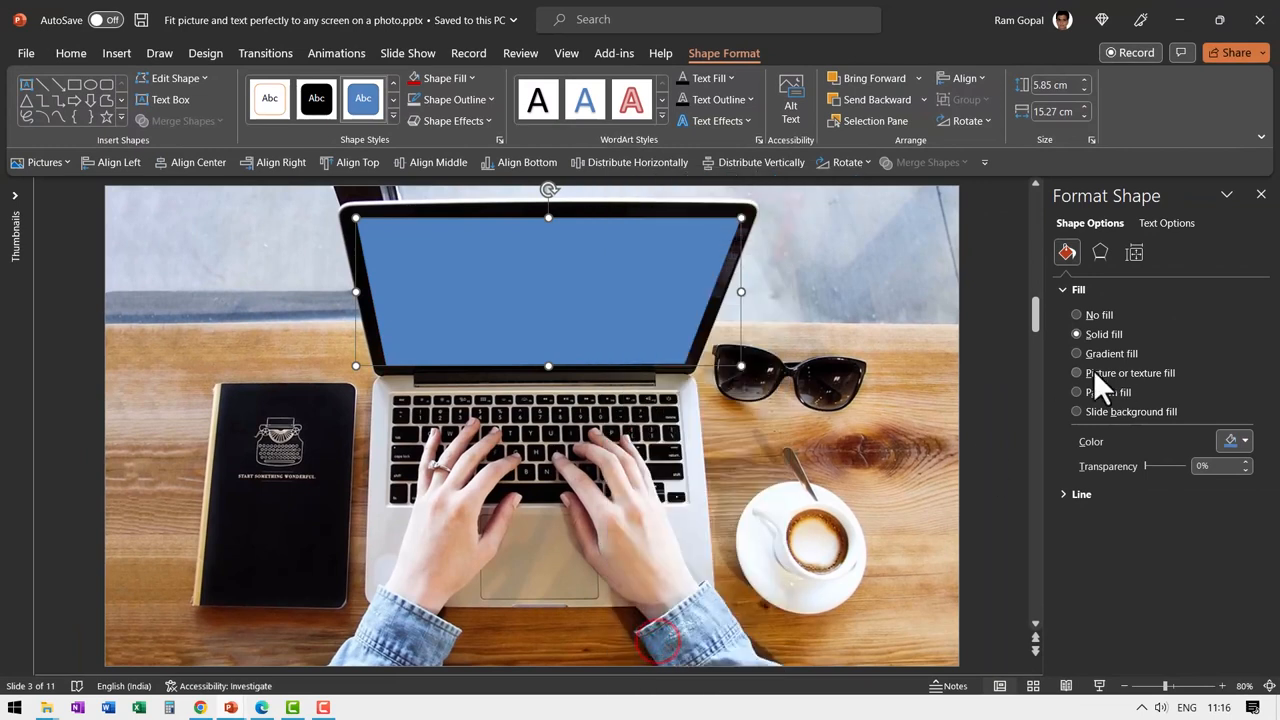
left_click(1076, 372)
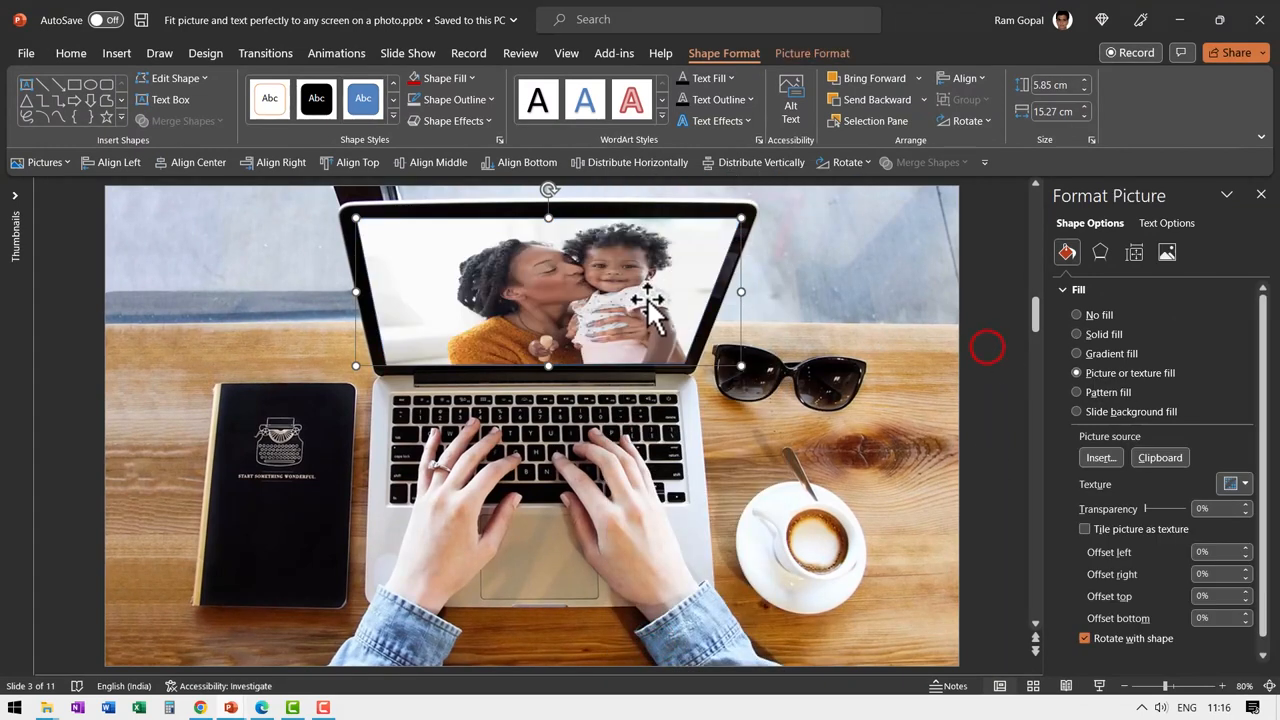
left_click(448, 100)
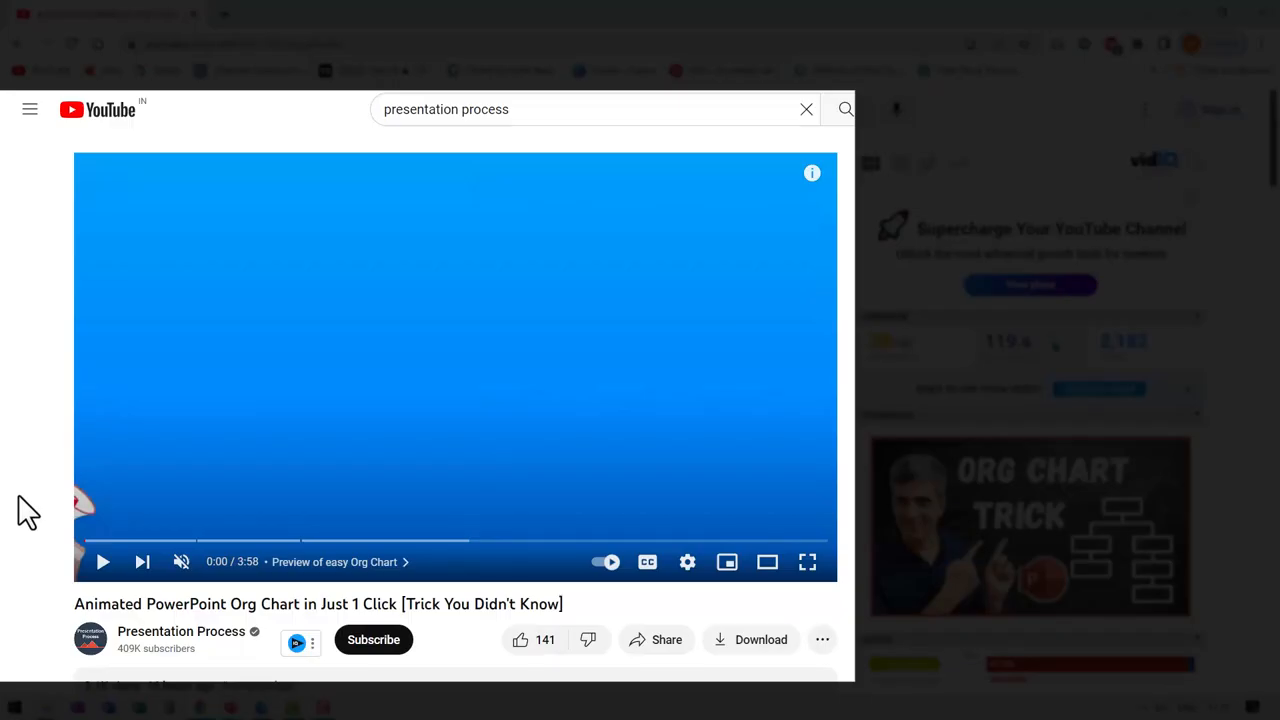
mouse_move(160, 610)
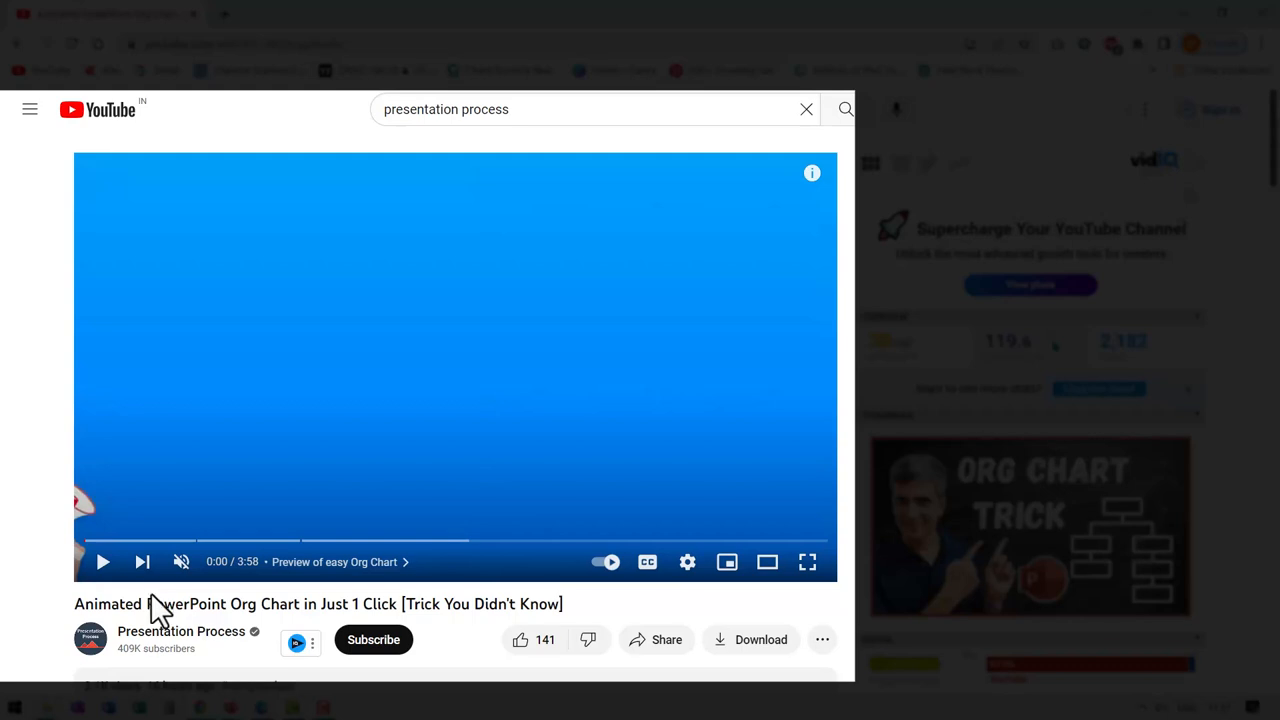
mouse_move(304, 630)
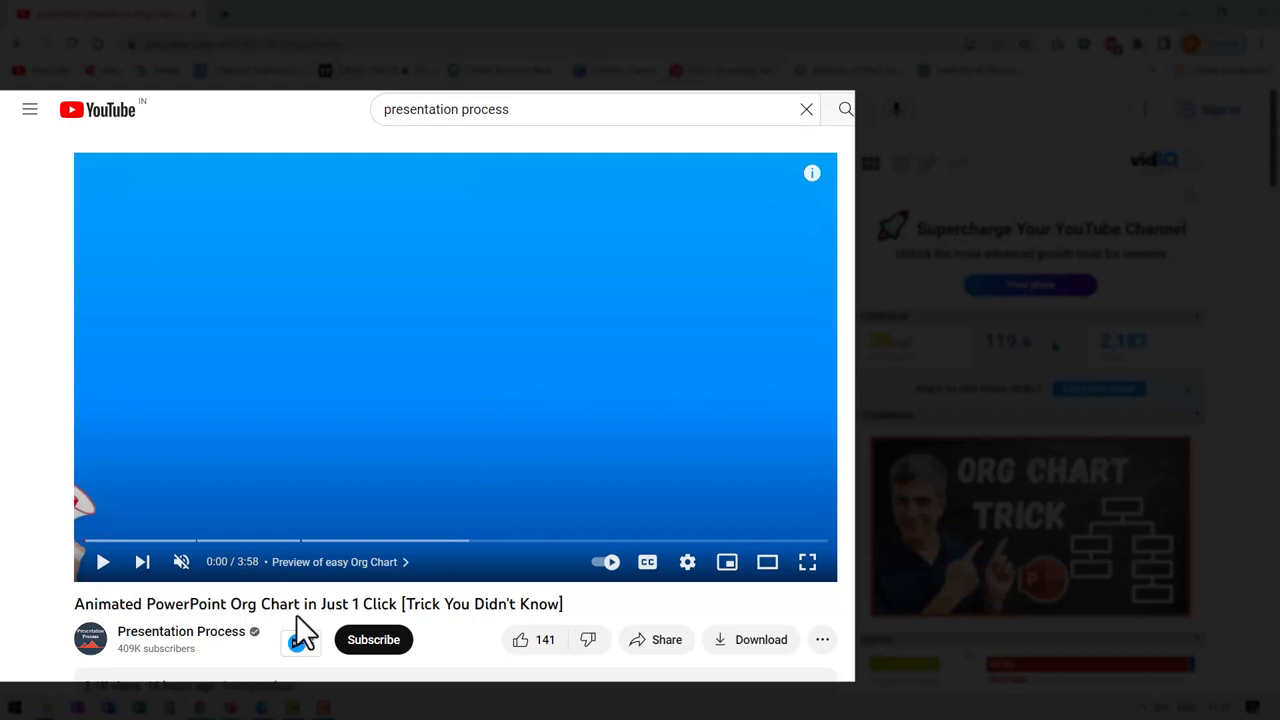
mouse_move(436, 636)
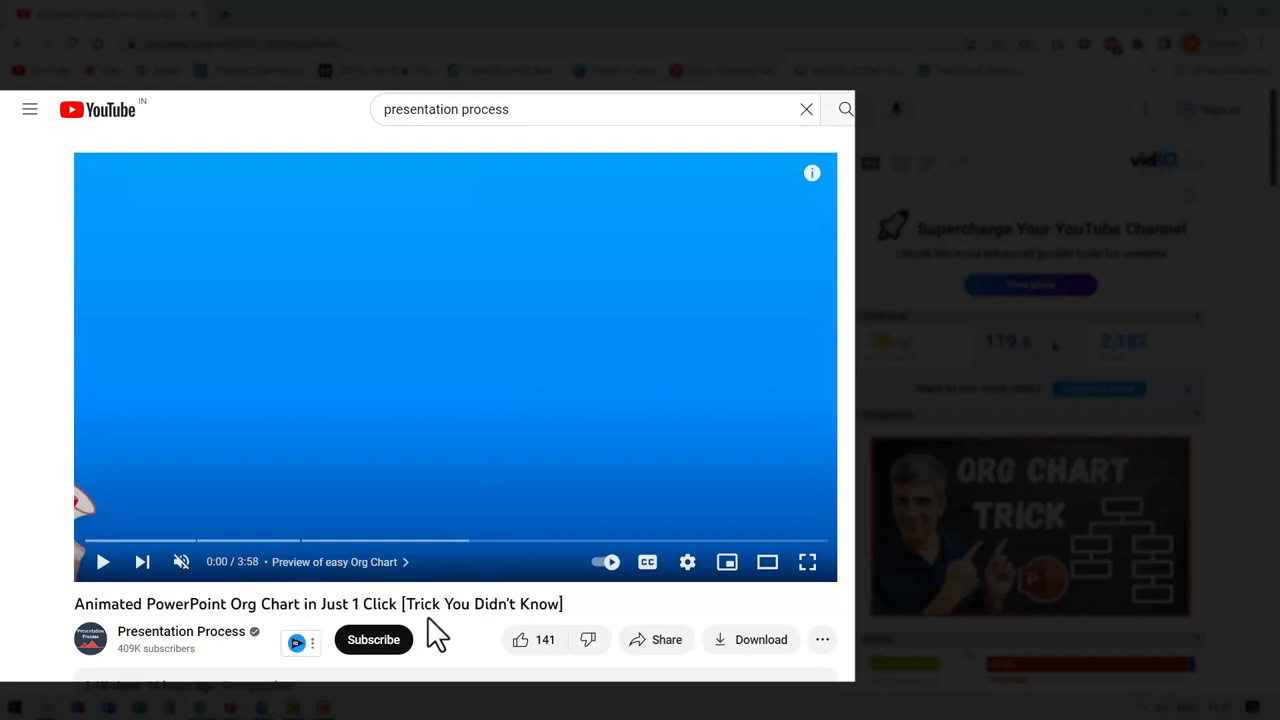
mouse_move(470, 636)
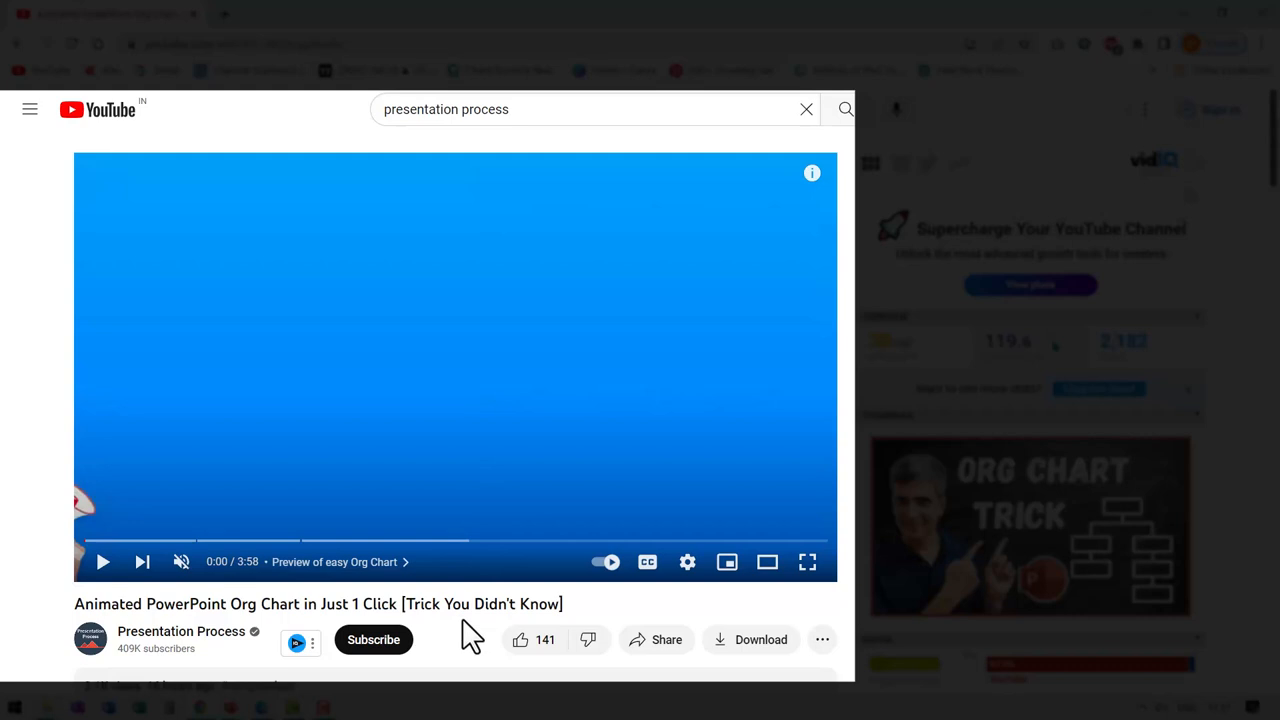